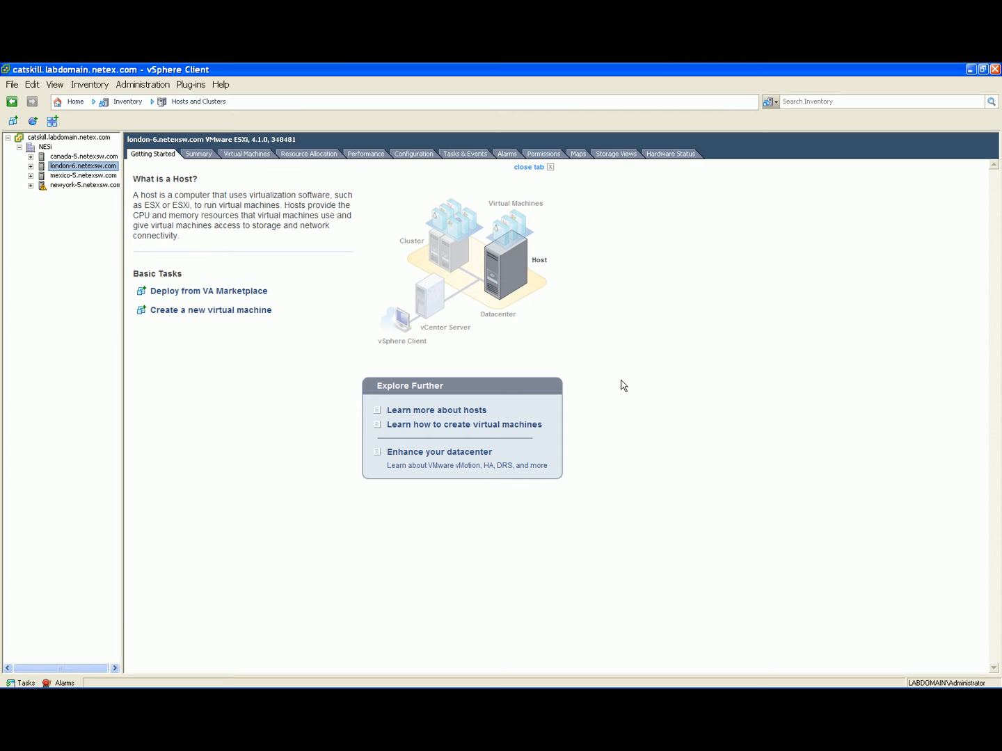
pyautogui.moveTo(175, 190)
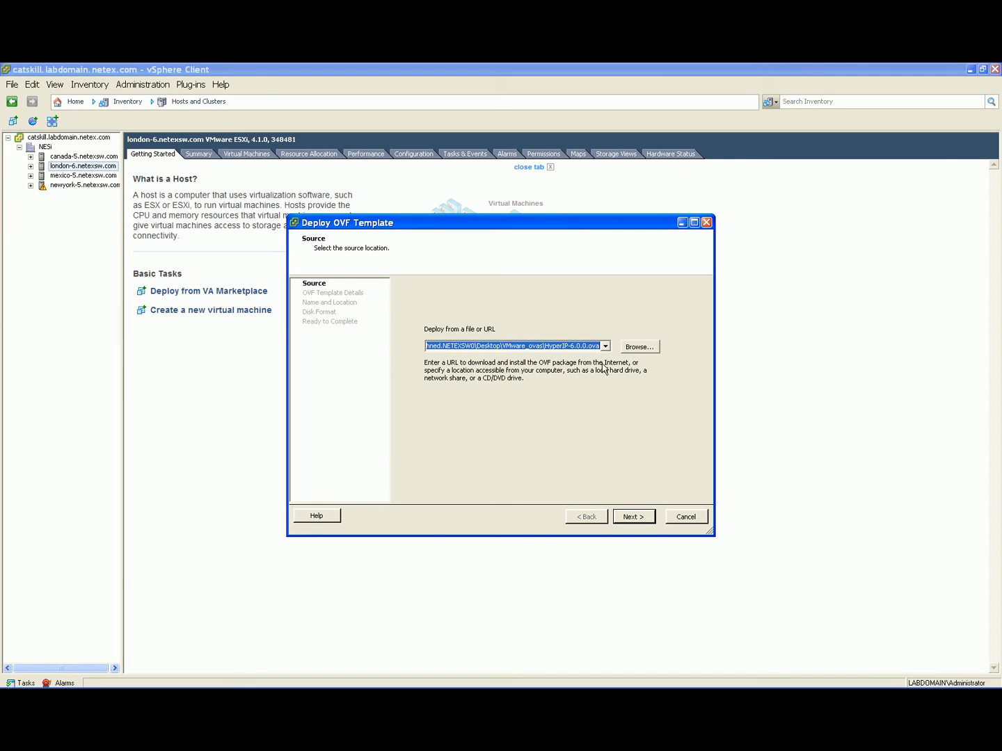
# - Select HyperIP-6.0.0.ova as the OVF deployment source and continue to template details
pyautogui.click(639, 346)
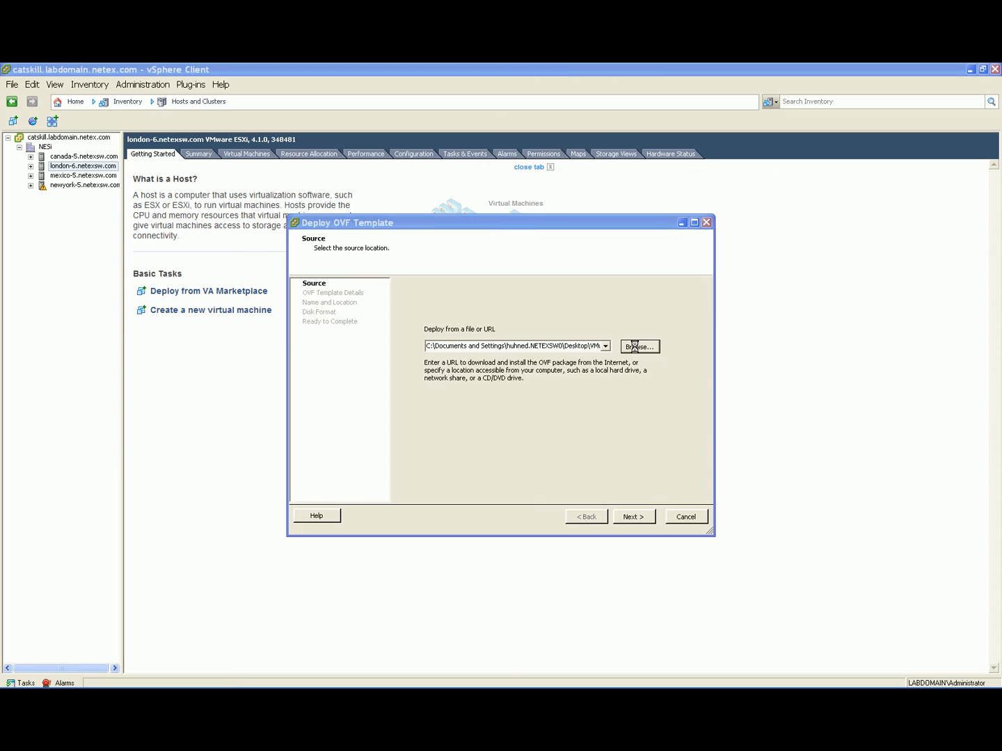
pyautogui.click(639, 347)
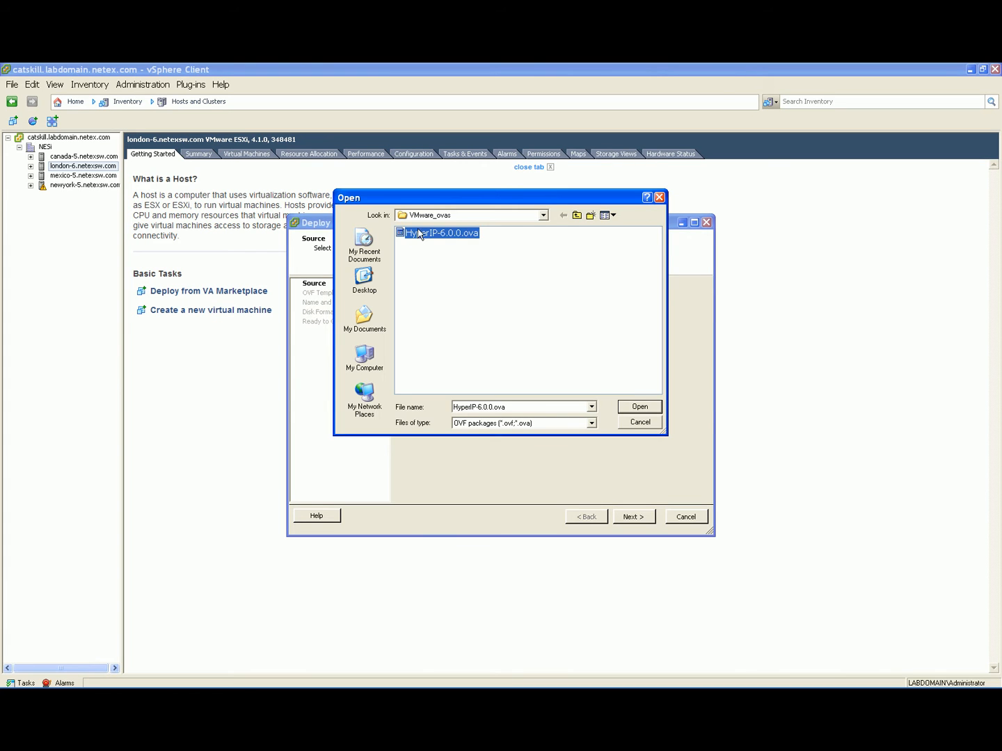
pyautogui.click(638, 406)
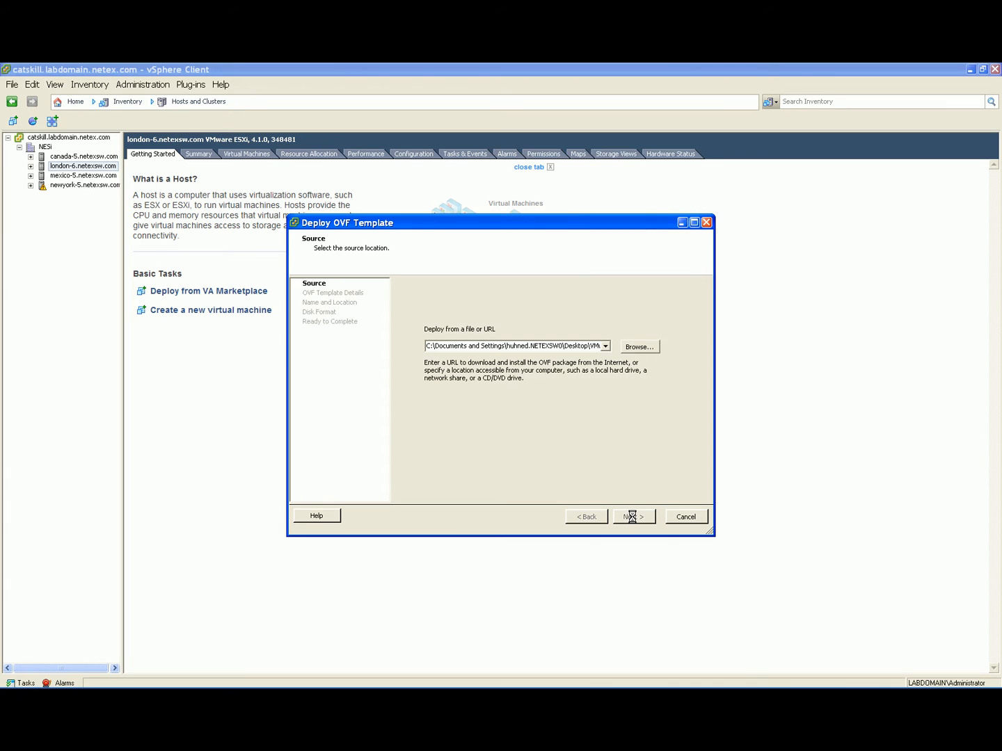
pyautogui.click(632, 516)
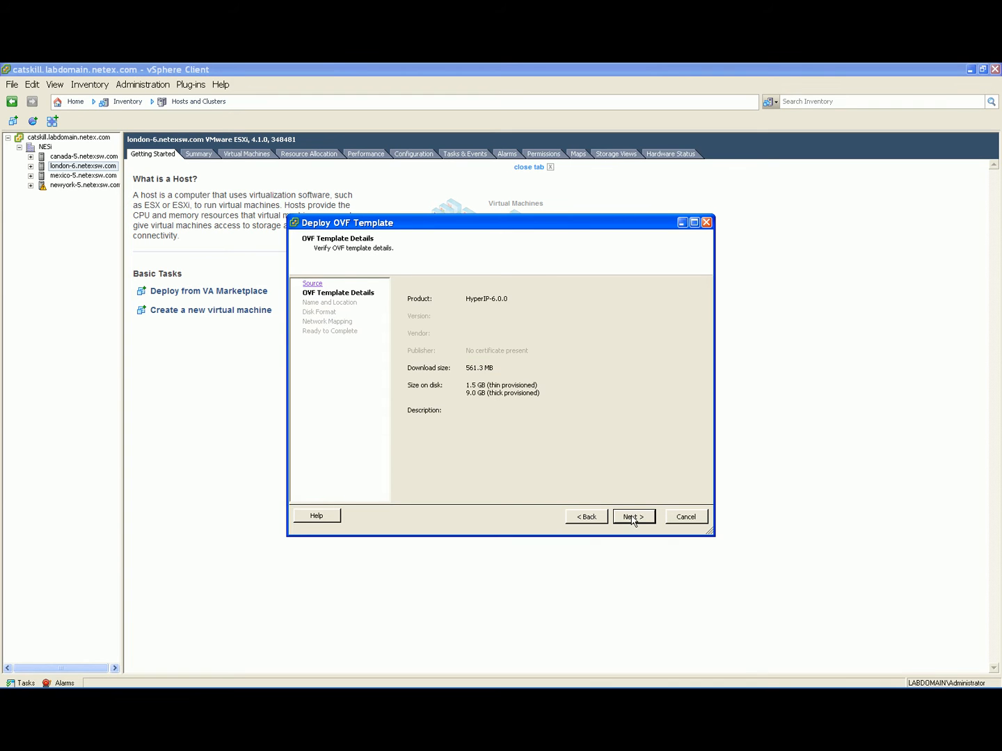
# - Name the new appliance 'Arsenal' and advance past Name/Location and Disk Format
pyautogui.click(632, 517)
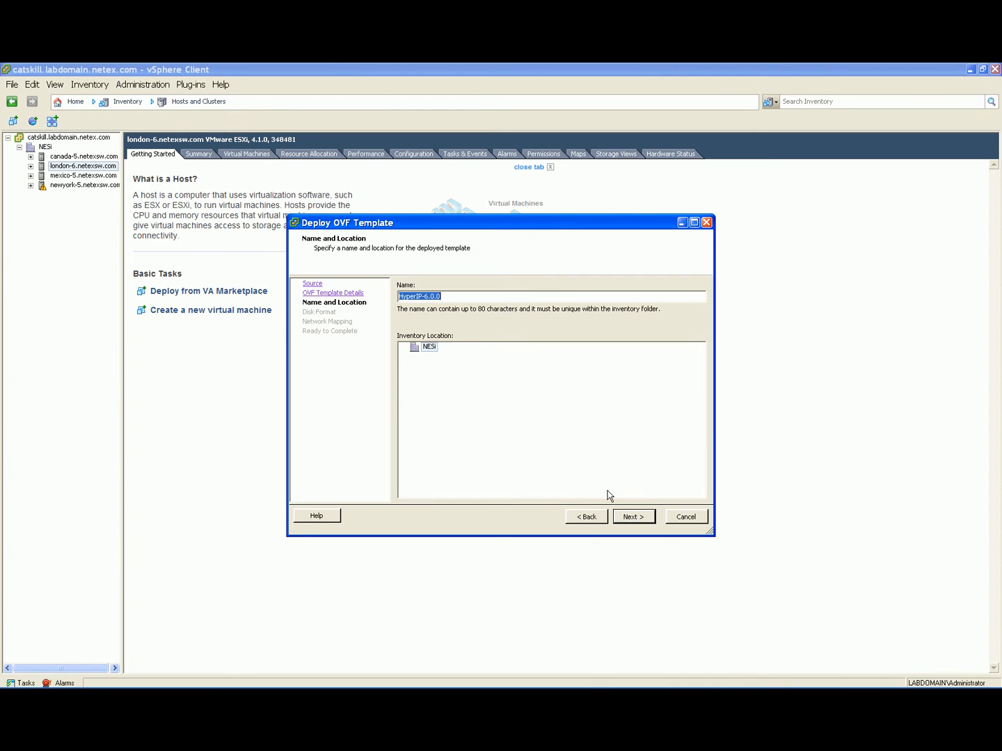
pyautogui.write('Ars')
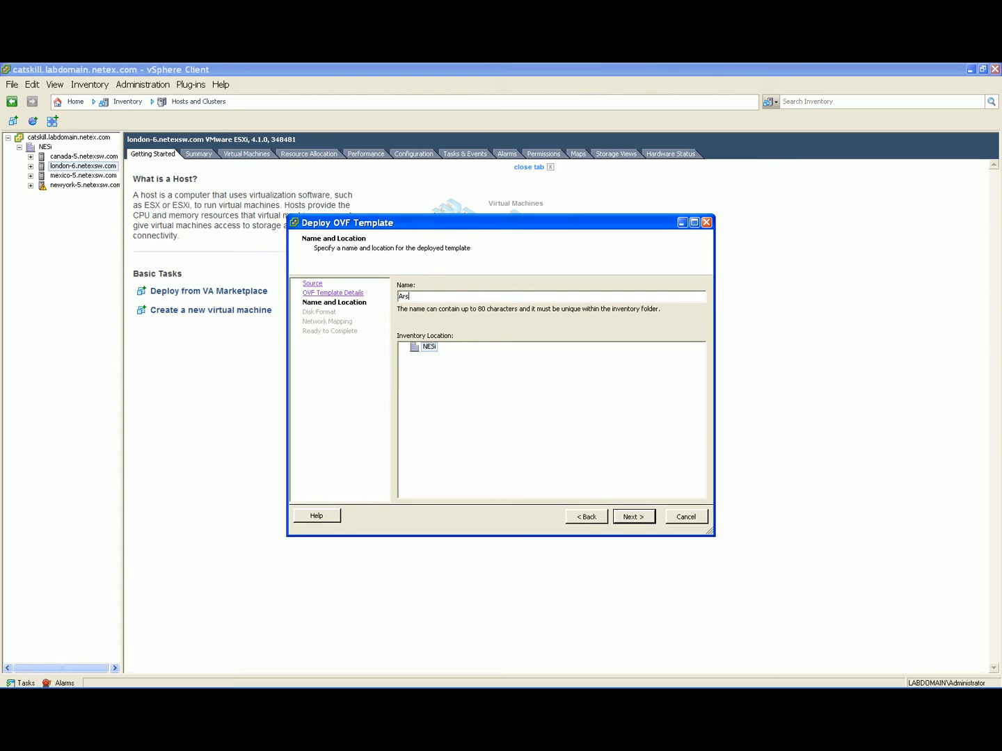
pyautogui.write('enal')
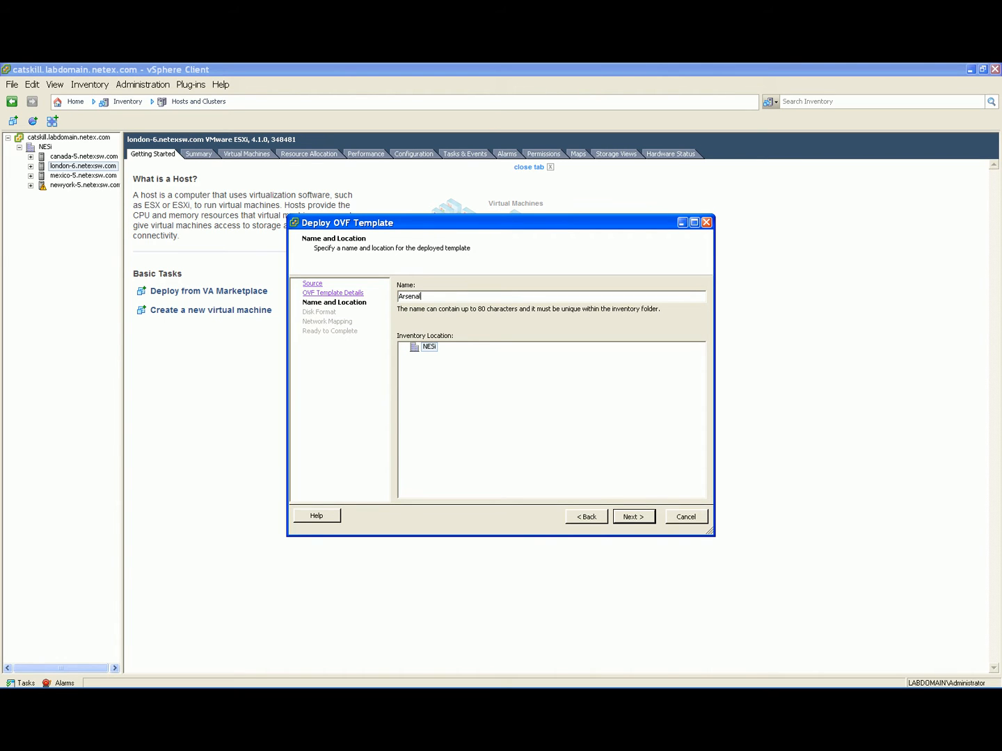
pyautogui.click(632, 516)
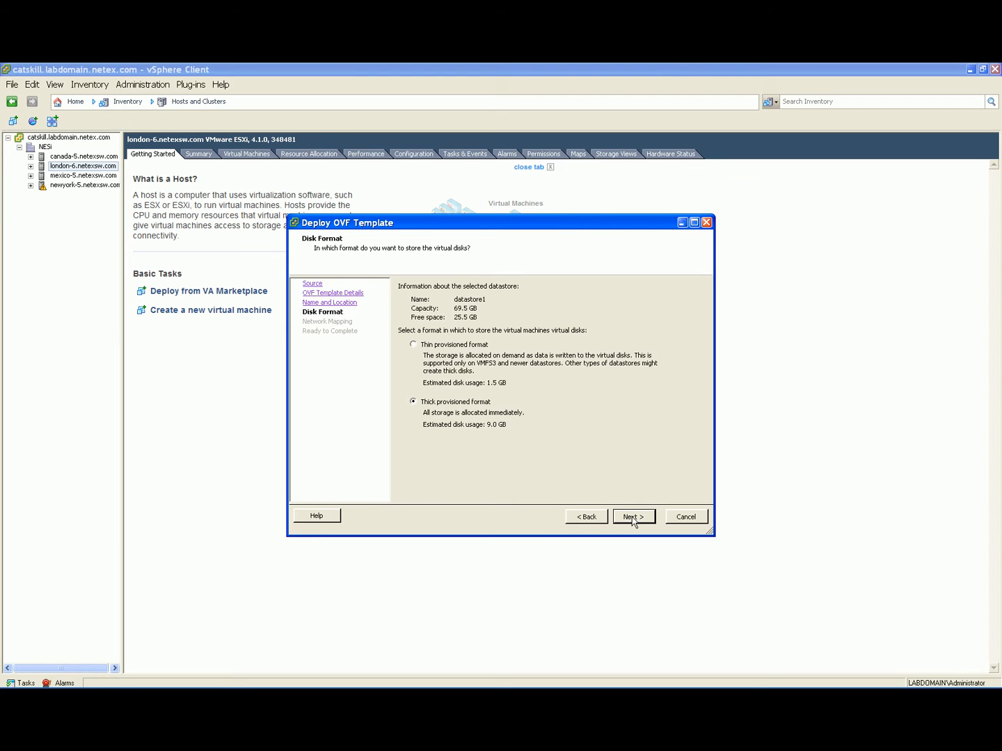
pyautogui.click(631, 516)
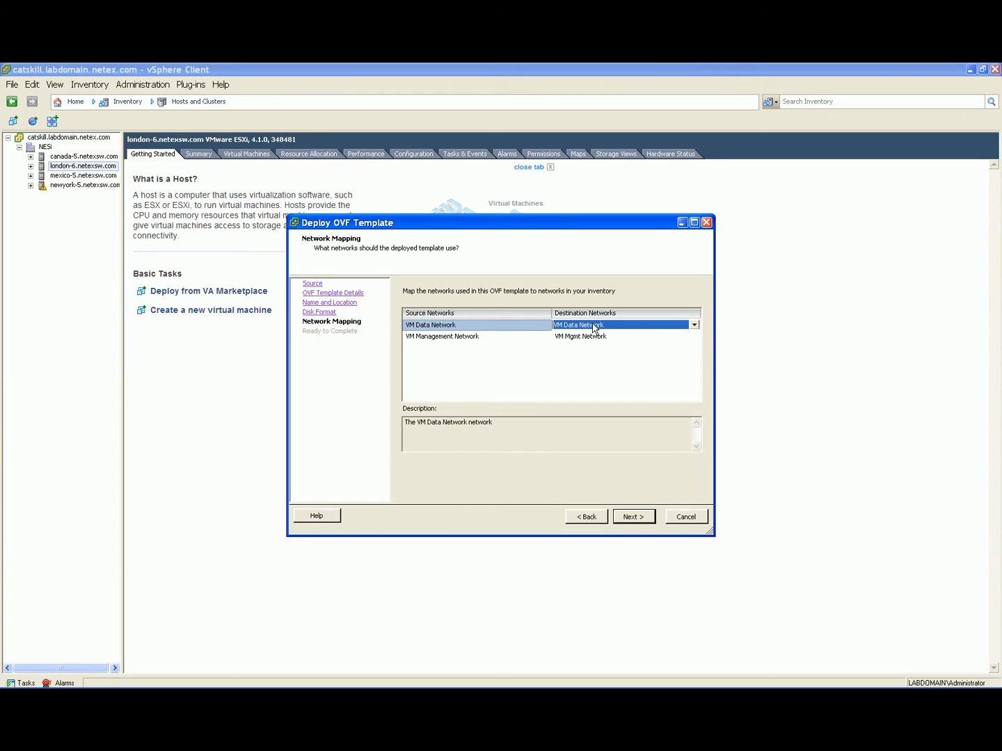
# - Confirm the VM Data Network destination, review the summary and finish deploying Arsenal
pyautogui.click(693, 325)
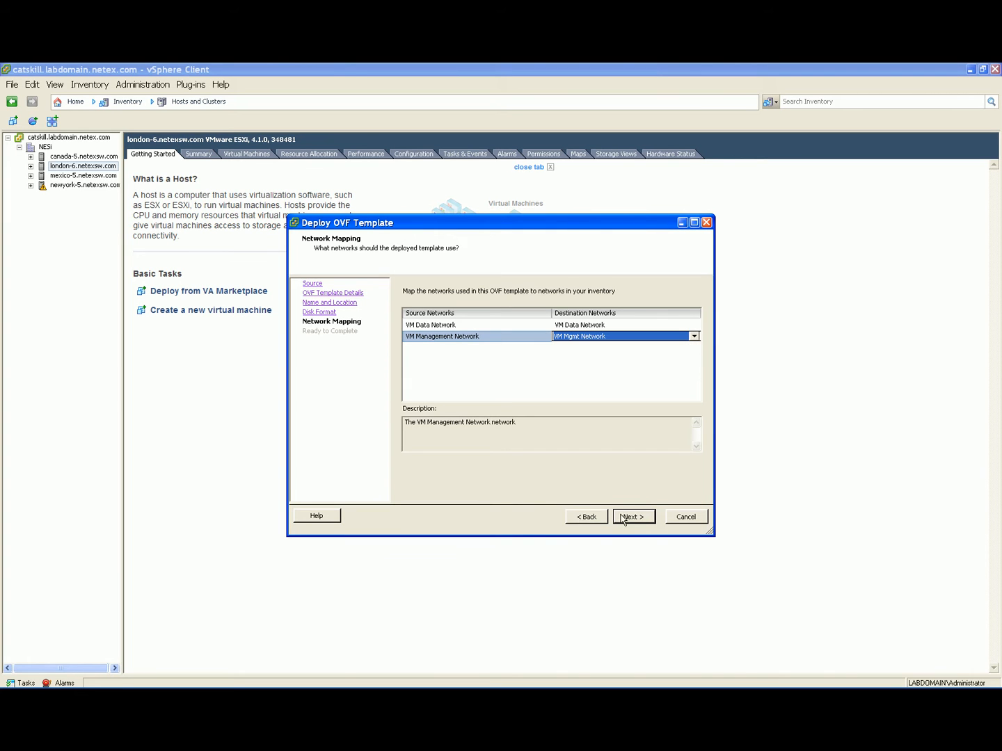
pyautogui.click(632, 516)
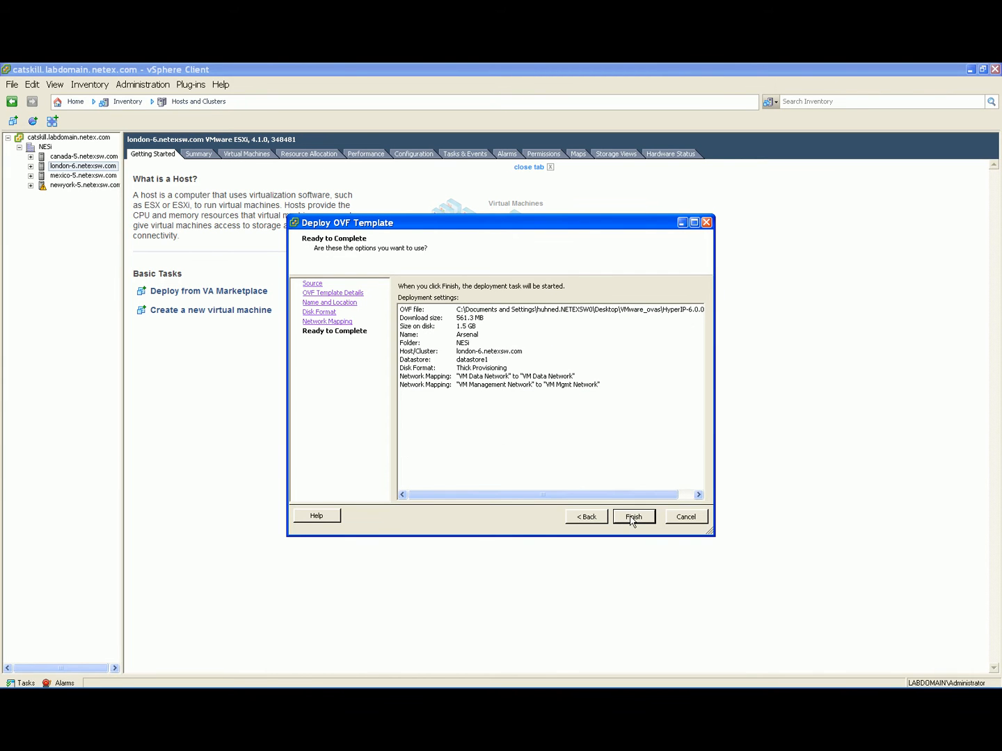
pyautogui.click(633, 516)
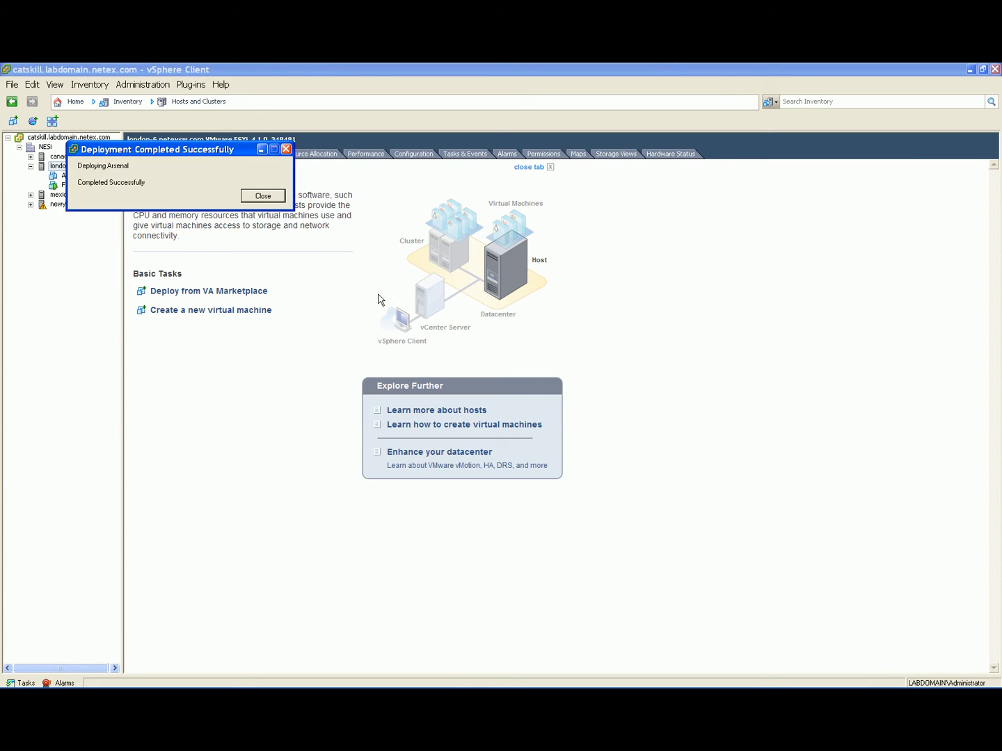
# - Dismiss the completion notice and power on the Arsenal VM from its actions menu
pyautogui.click(263, 196)
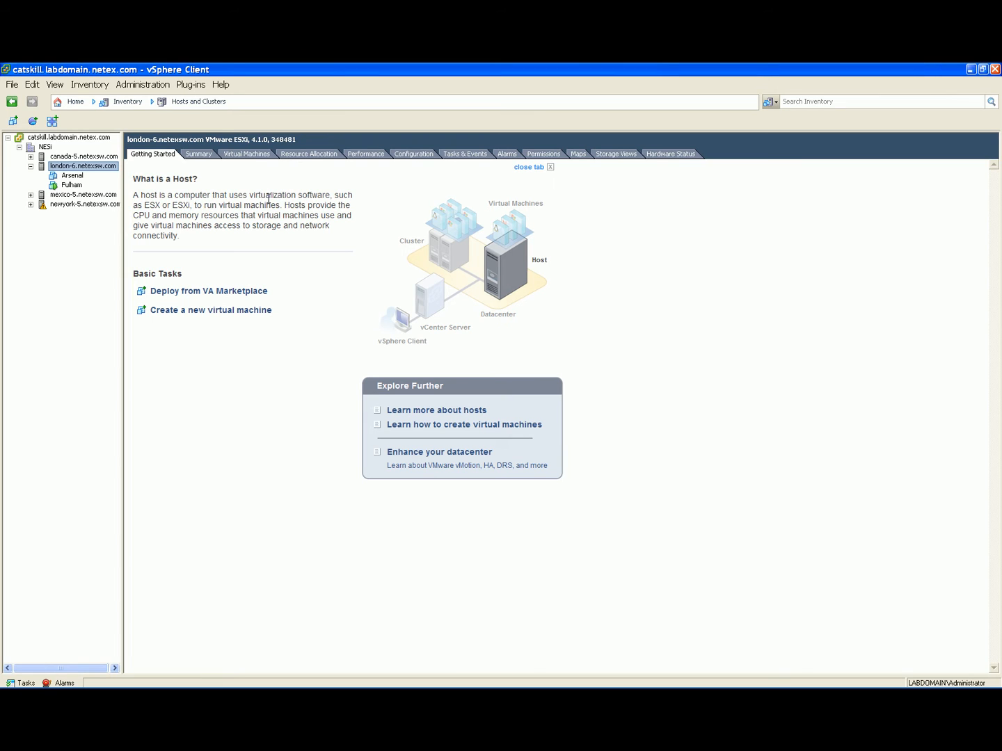
pyautogui.click(72, 175)
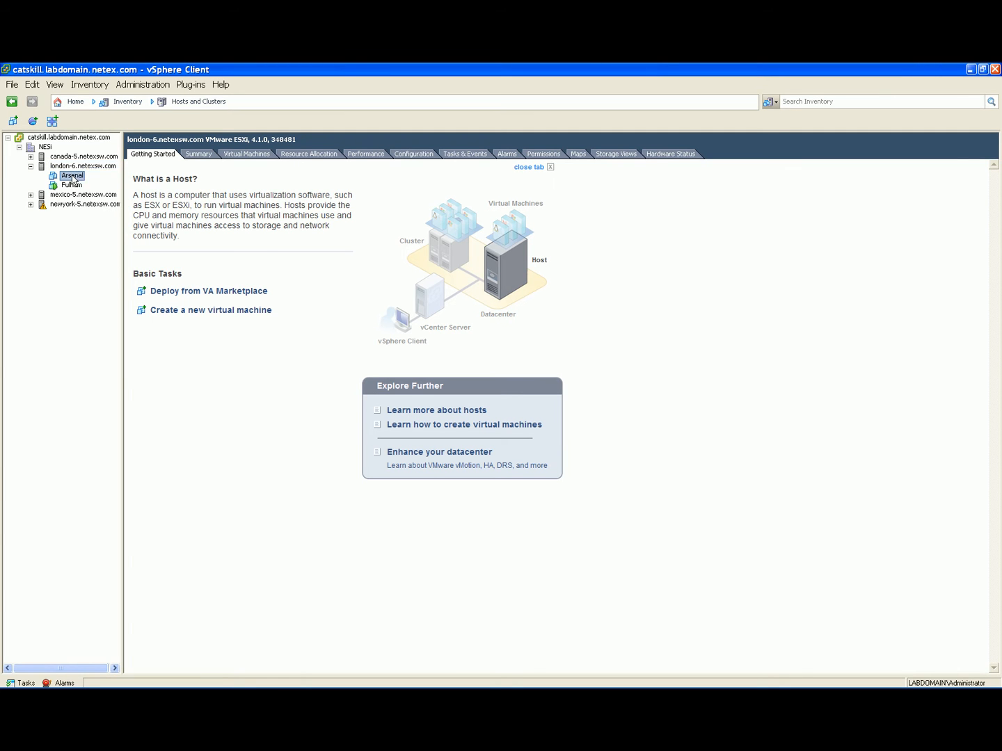
pyautogui.rightClick(72, 176)
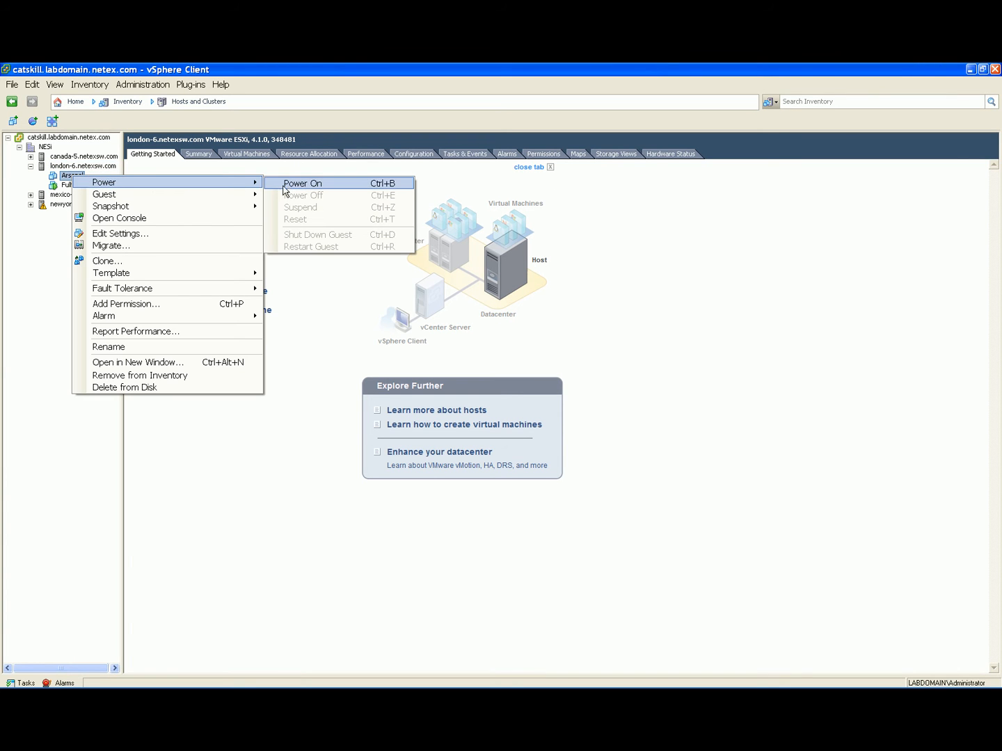
pyautogui.click(71, 175)
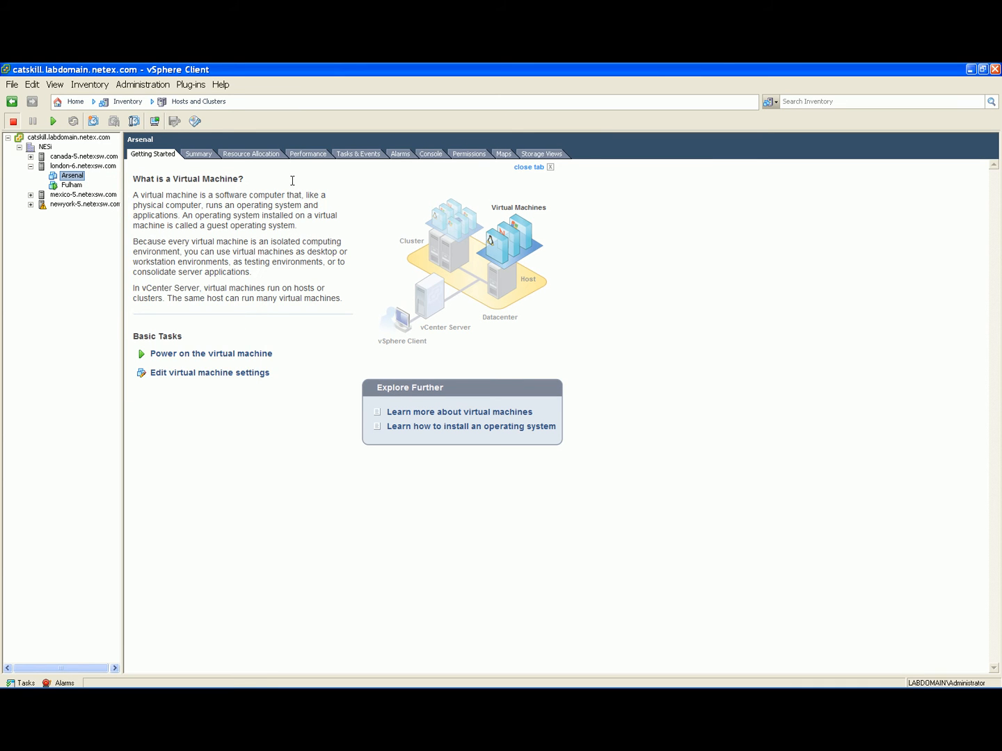
pyautogui.click(211, 354)
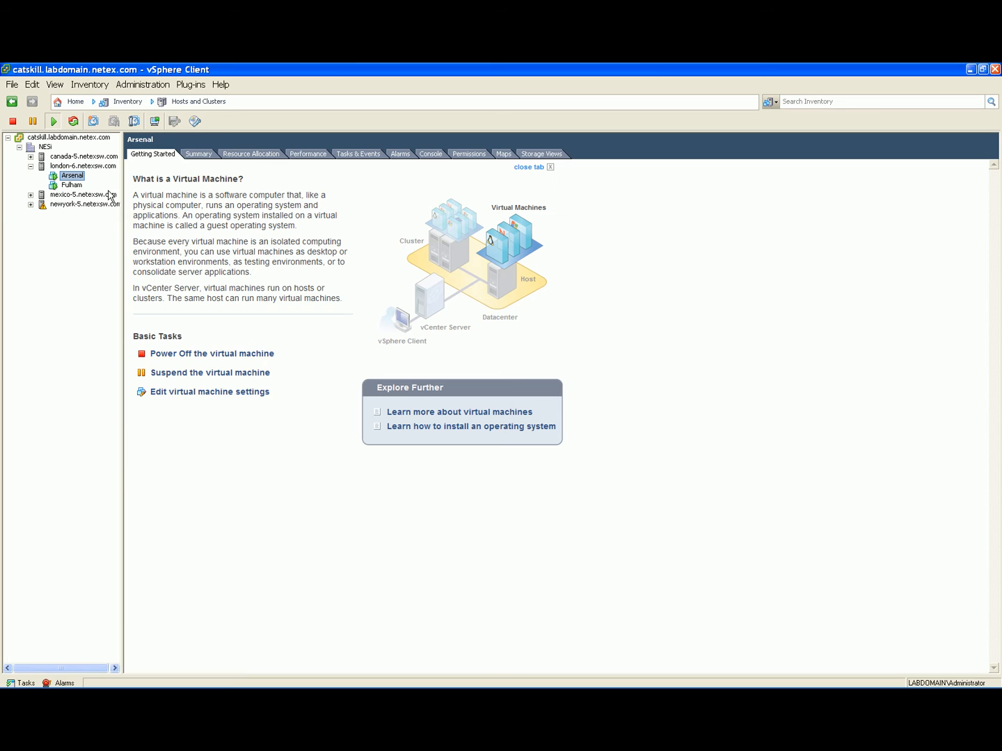
pyautogui.rightClick(72, 176)
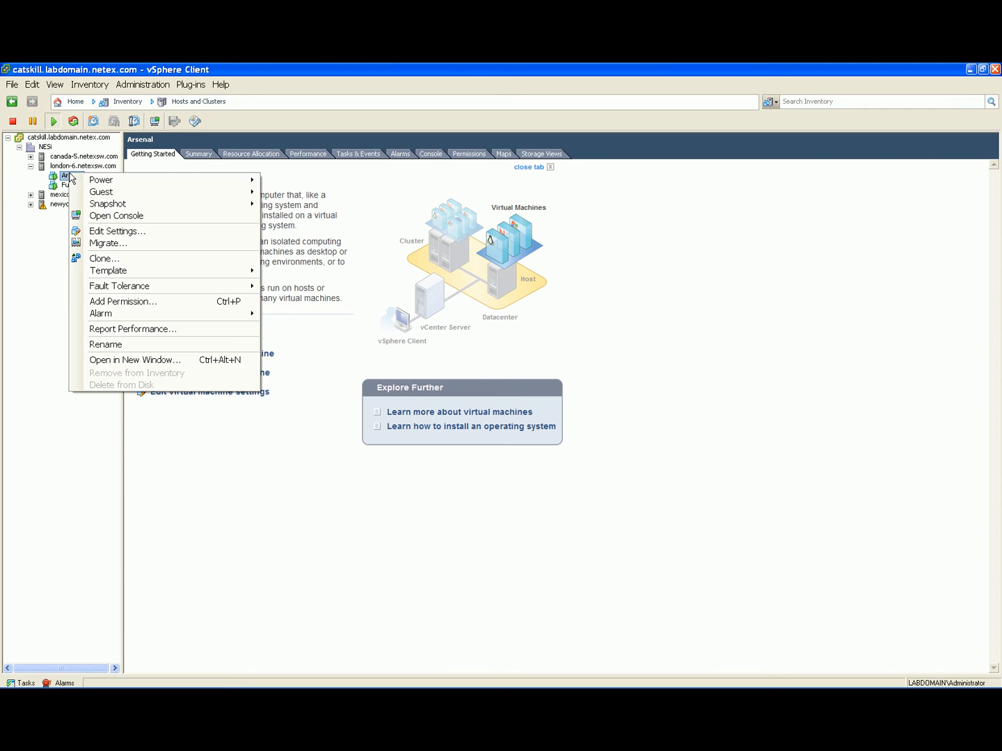
pyautogui.moveTo(116, 216)
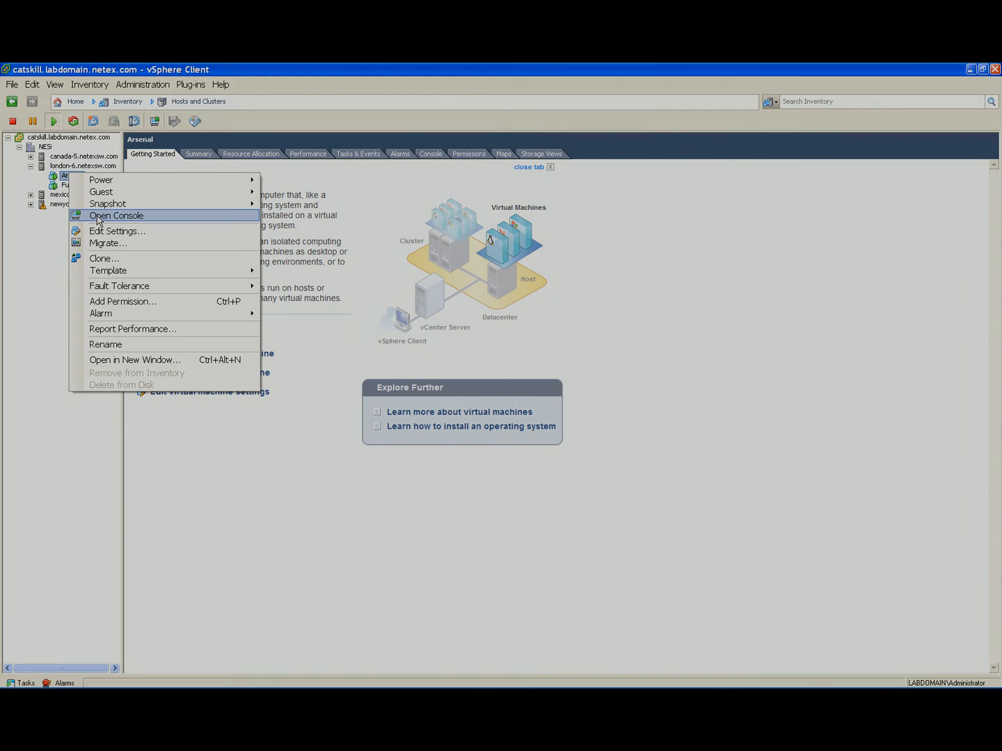
# - Open Arsenal's console and log in to the command line as hipadmin
pyautogui.click(117, 216)
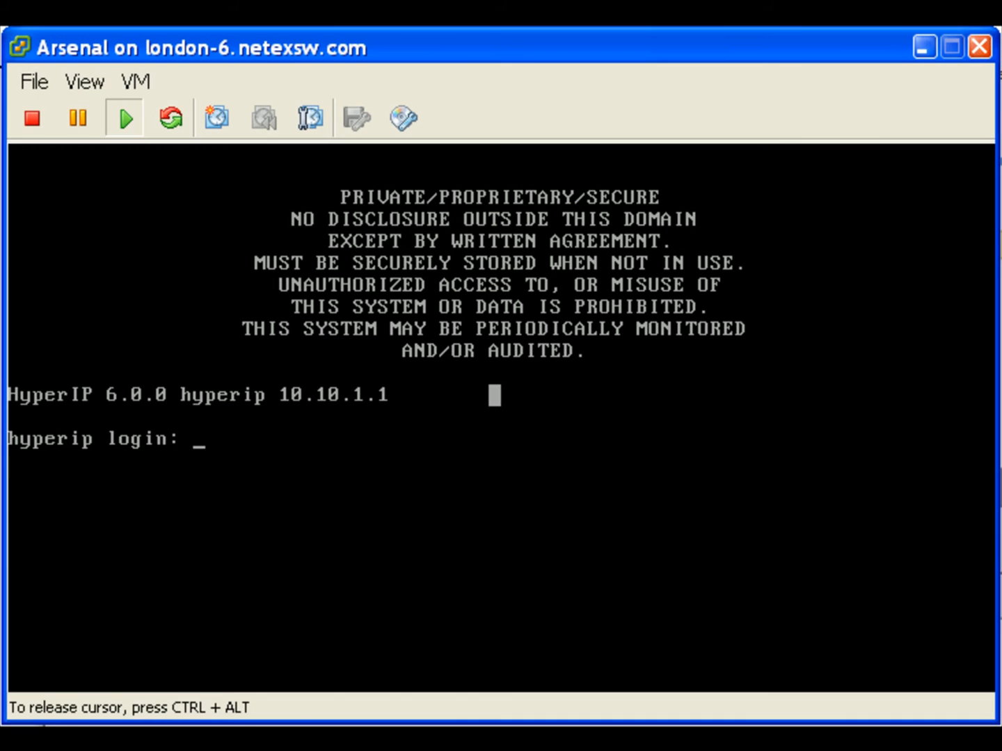
pyautogui.write('hip')
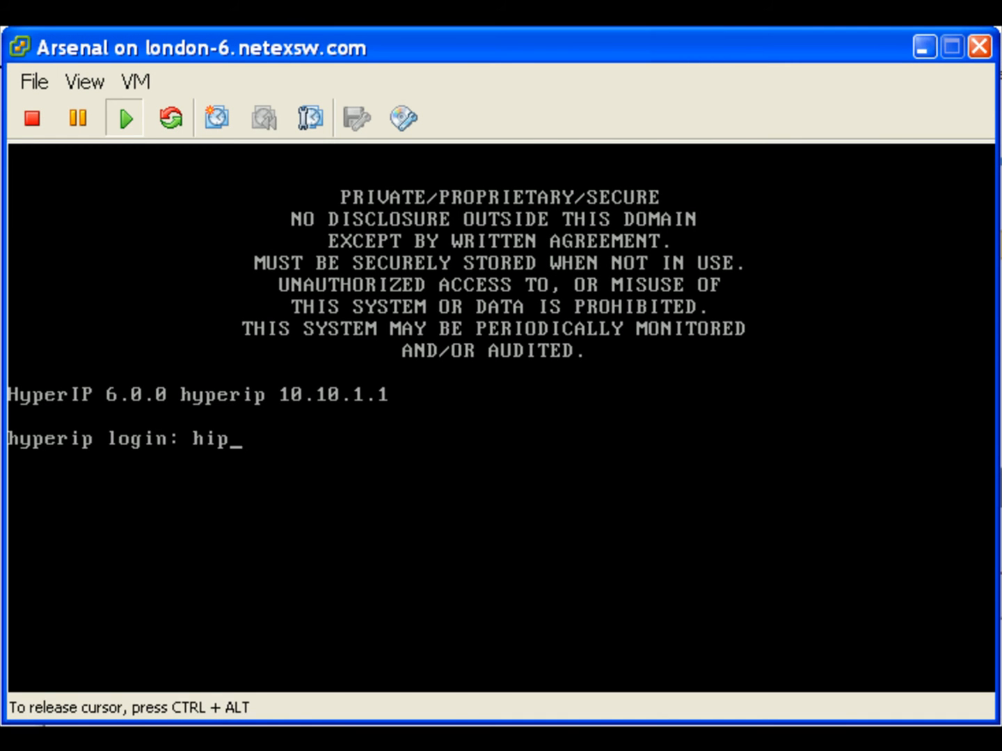
pyautogui.write('admin')
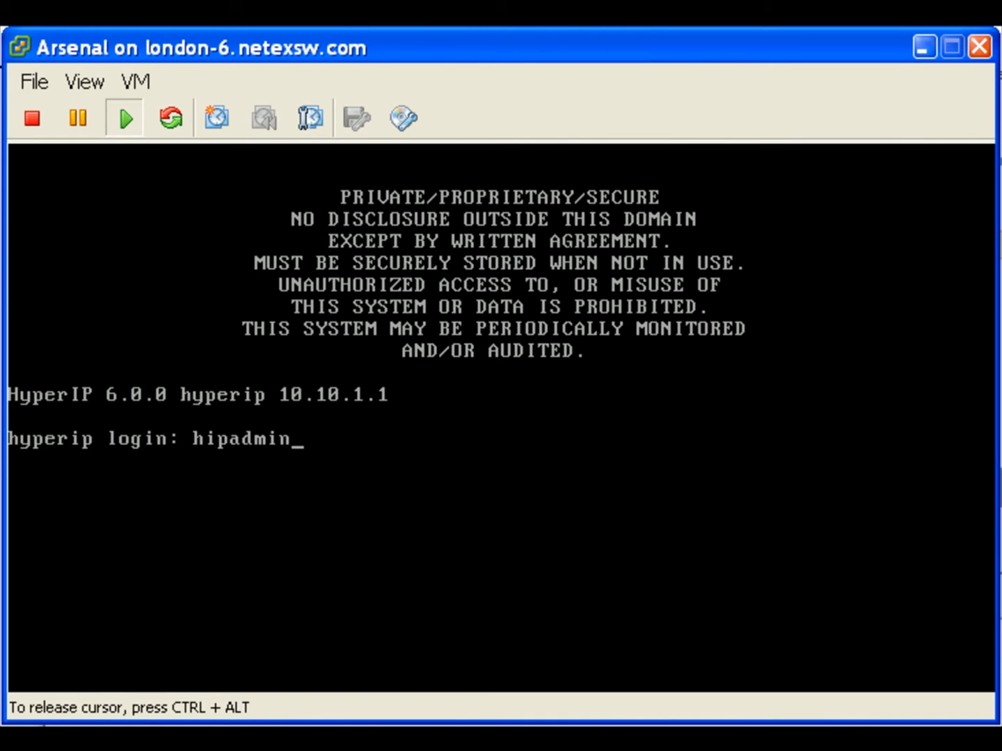
pyautogui.press('Return')
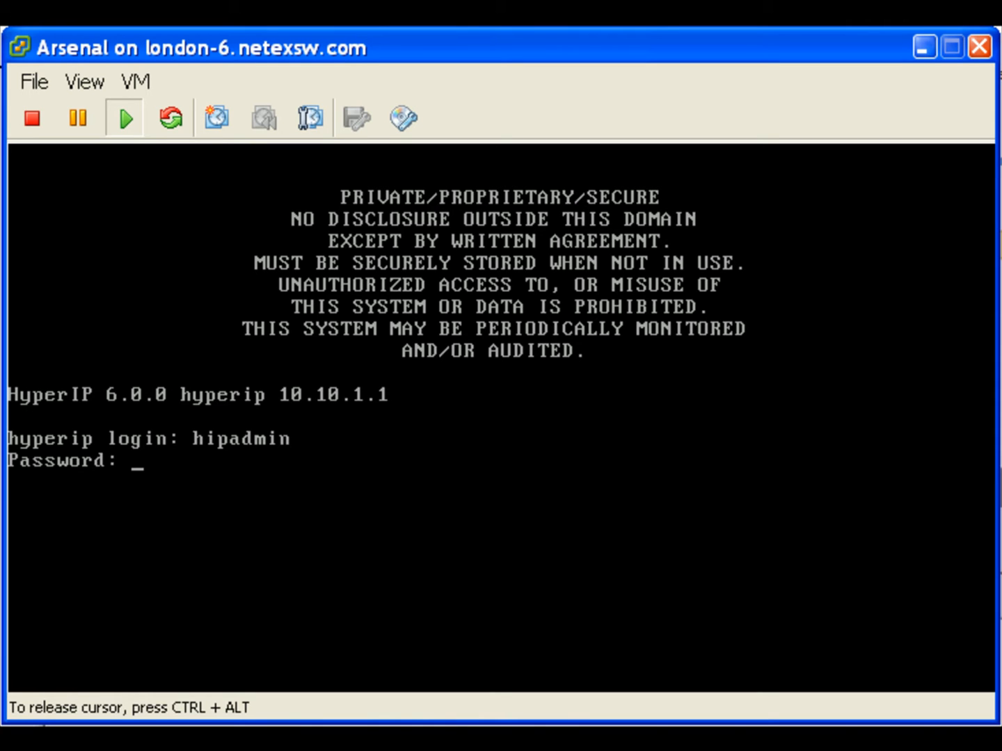
pyautogui.press('Return')
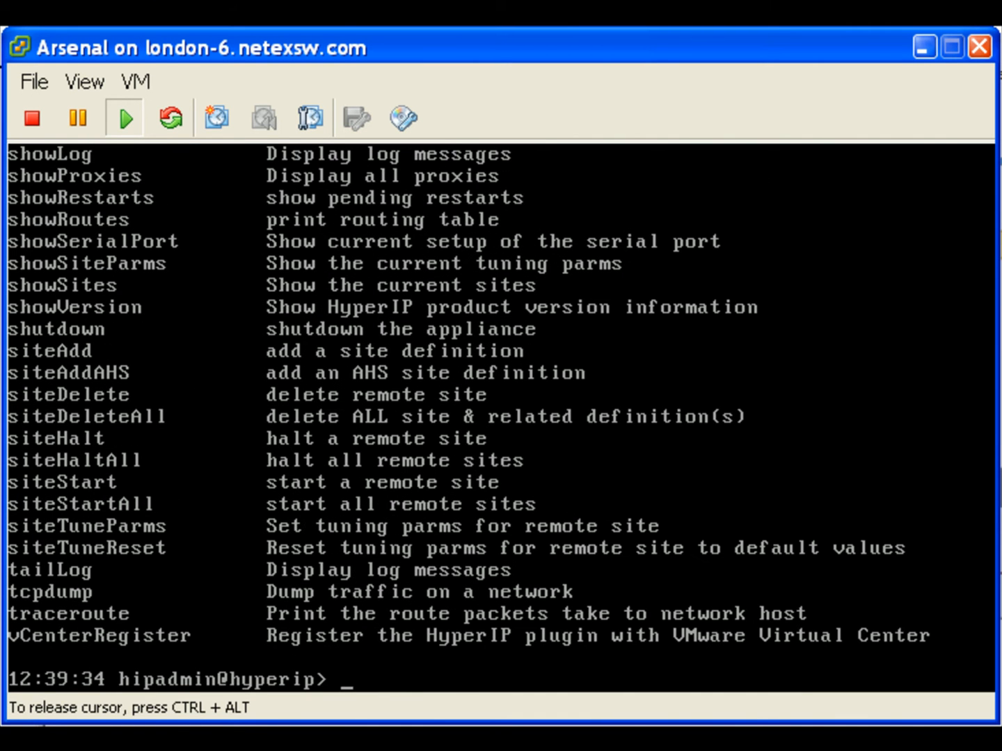
# - Look up cfgHostname usage, then set the appliance hostname to 'Arsenal'
pyautogui.write('cfg')
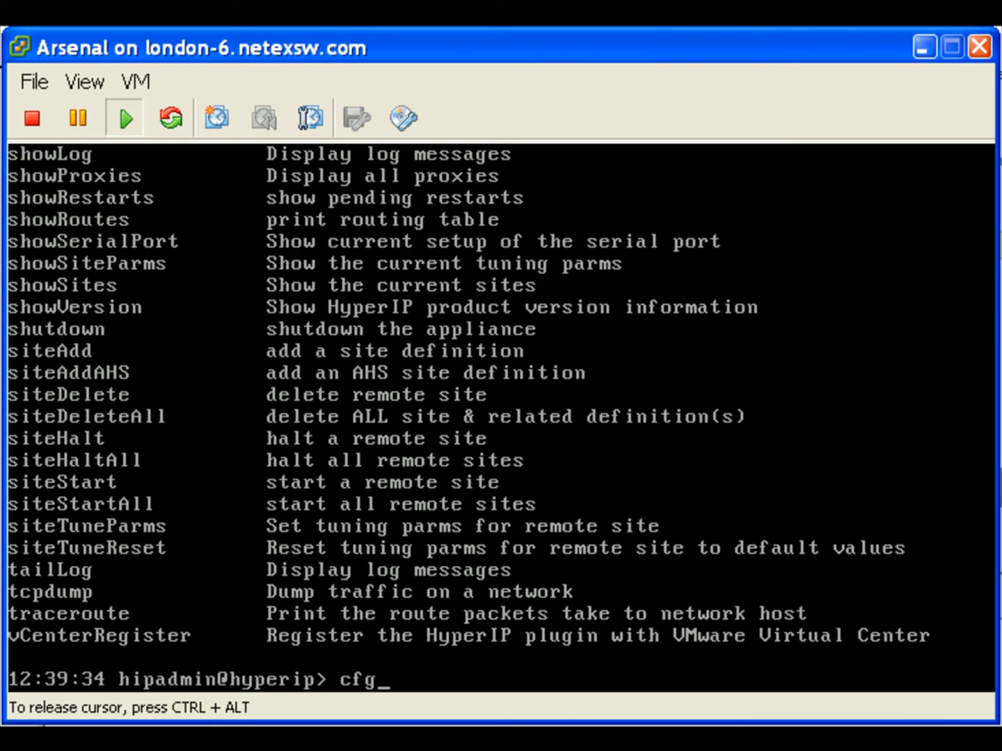
pyautogui.press('Tab')
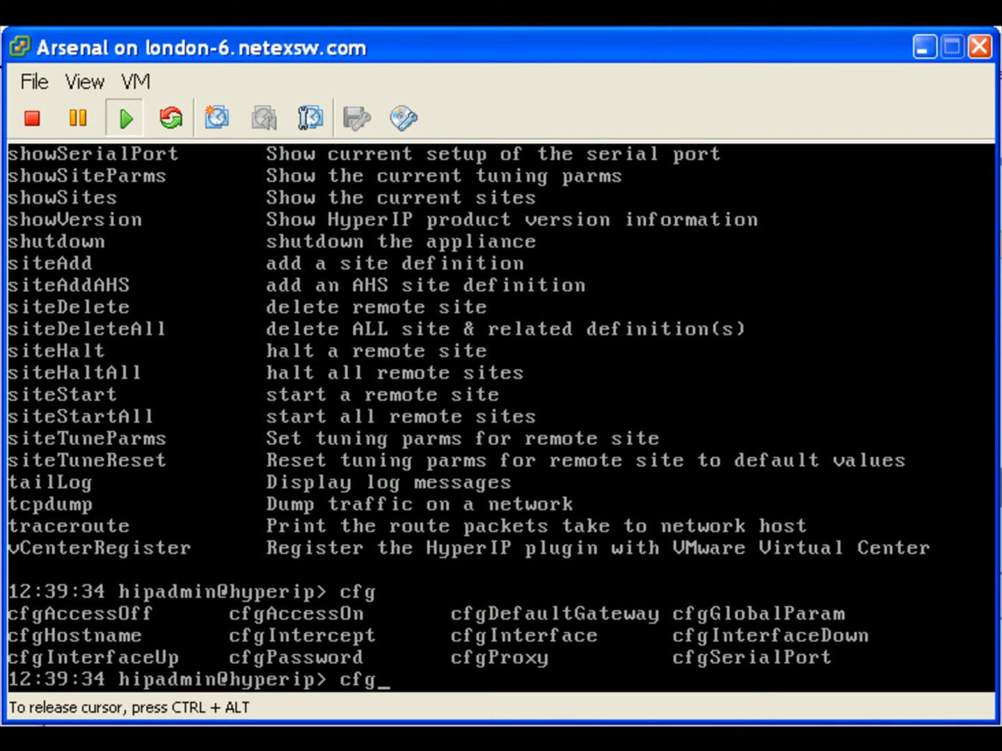
pyautogui.write('h')
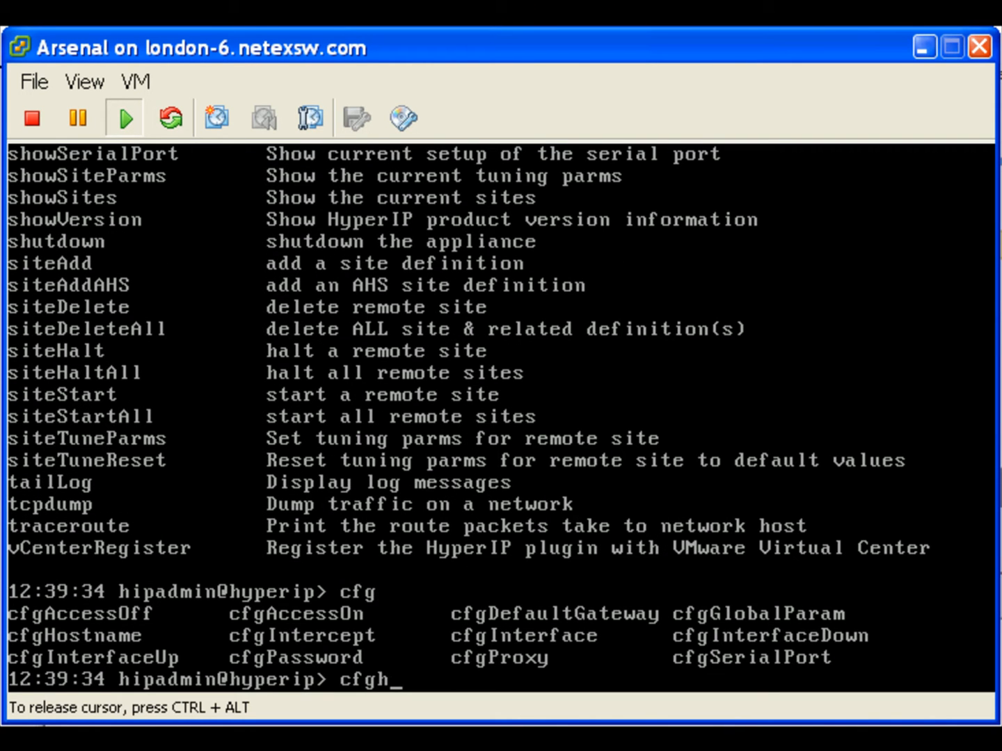
pyautogui.write('ostname')
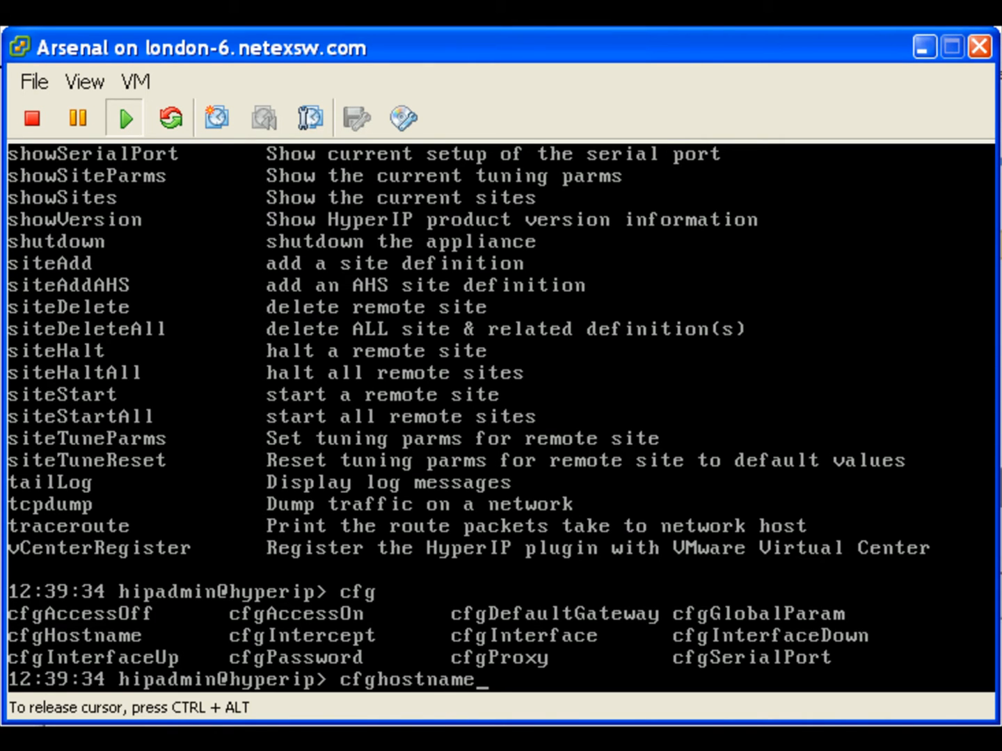
pyautogui.press('Return')
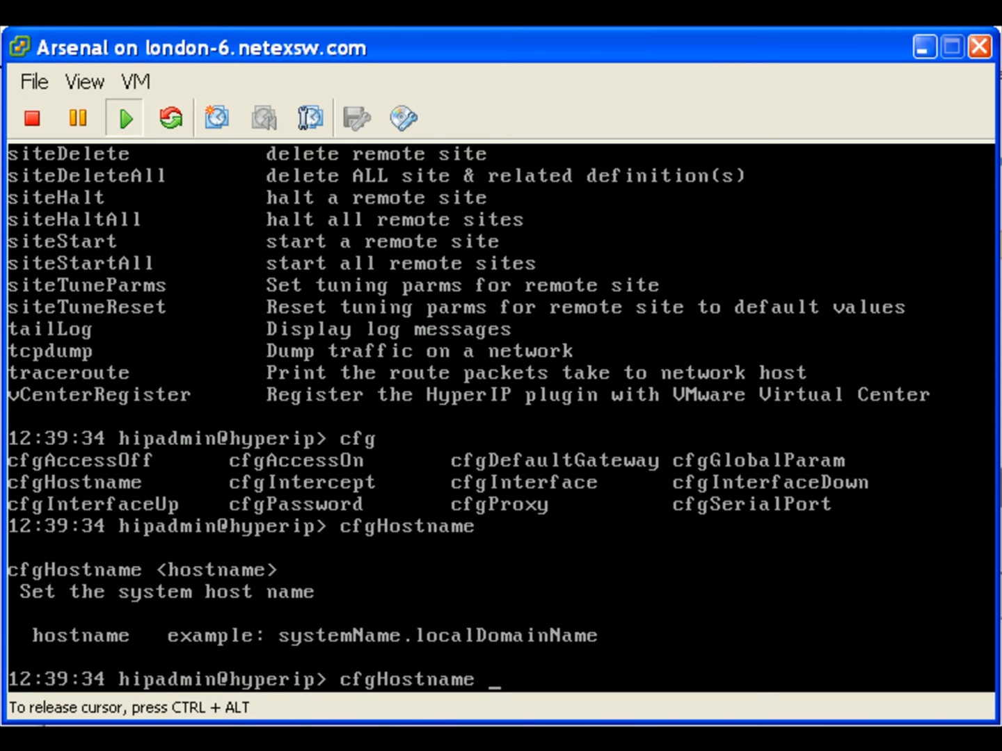
pyautogui.write('Arse')
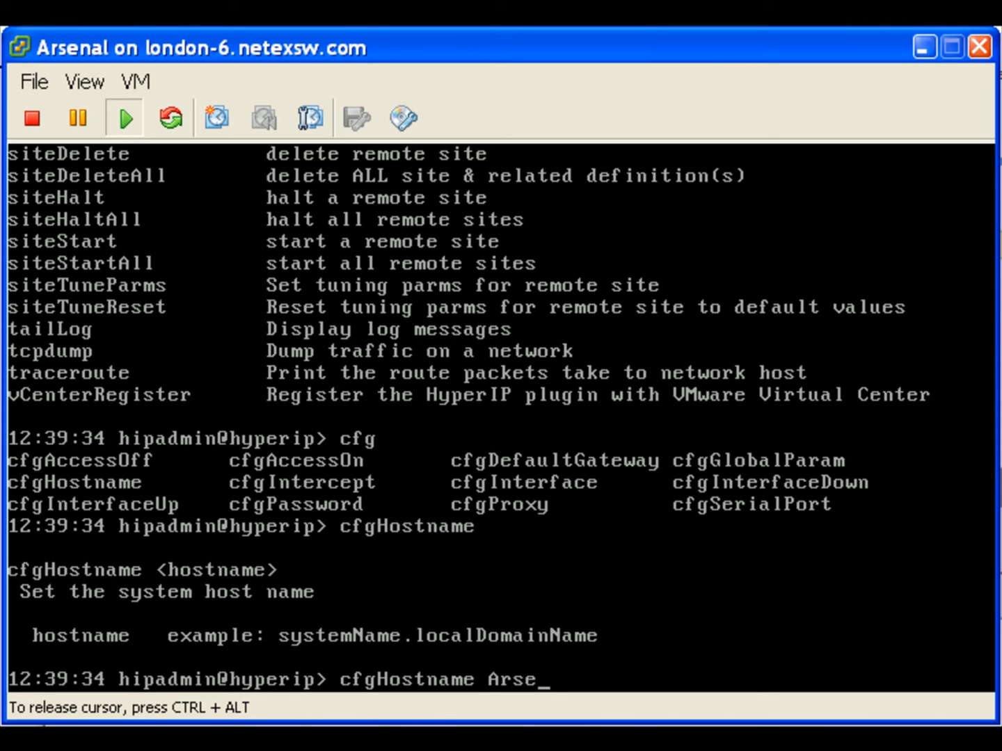
pyautogui.write('nal')
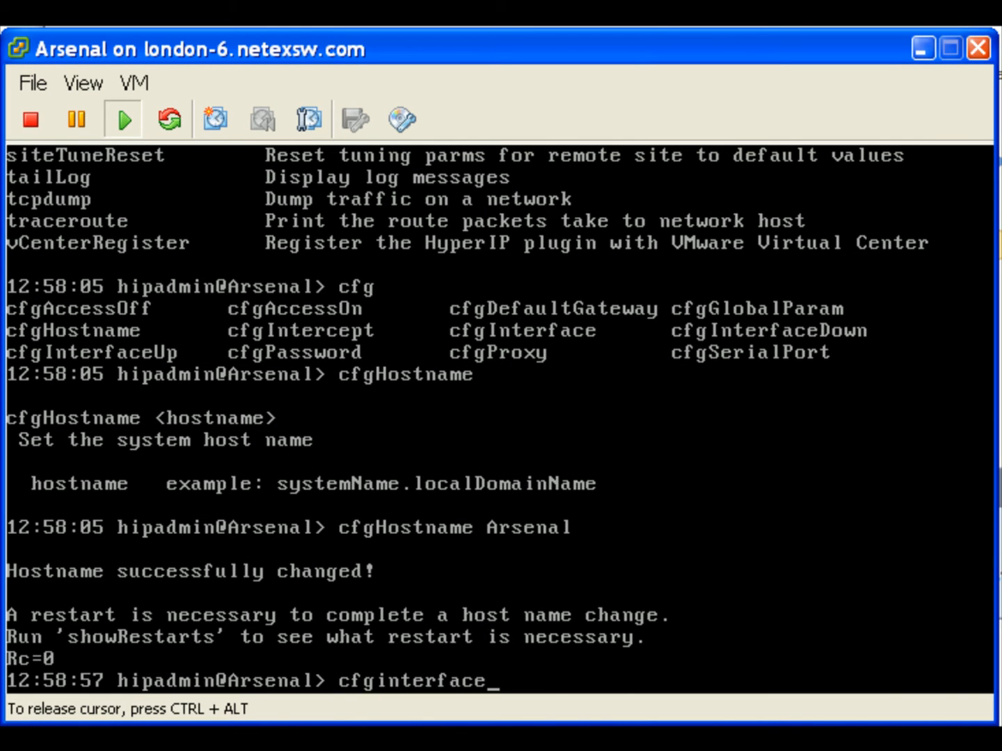
# - Configure the data interface as 10.1.6.235, netmask 255.255.255.0, auto speed, MTU 1500
pyautogui.press('Return')
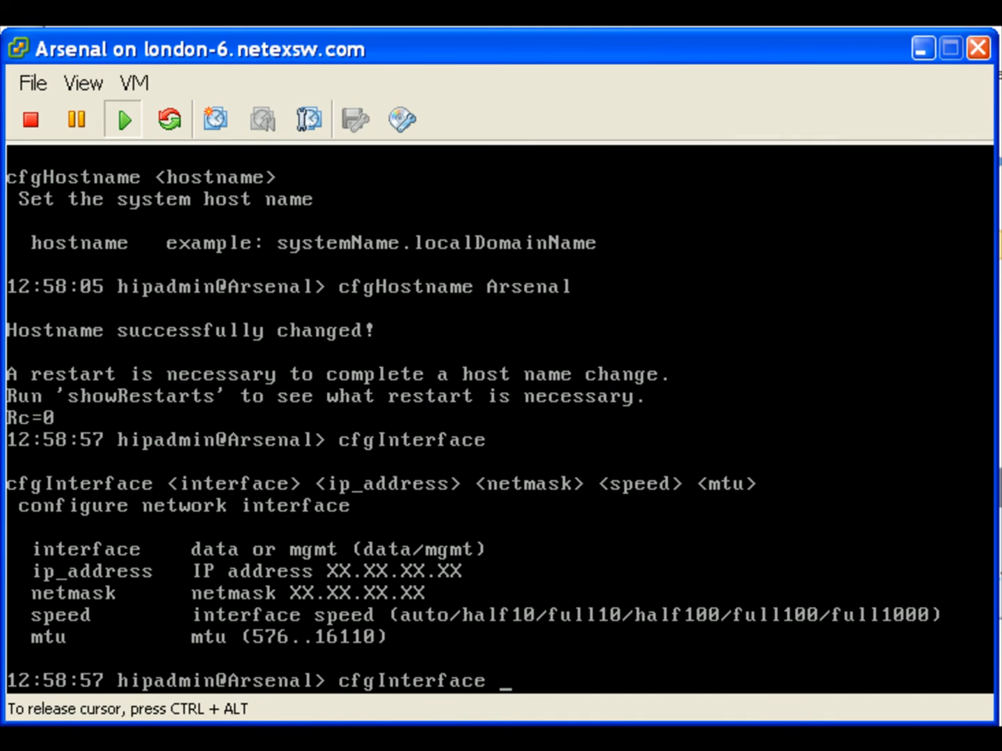
pyautogui.write('data')
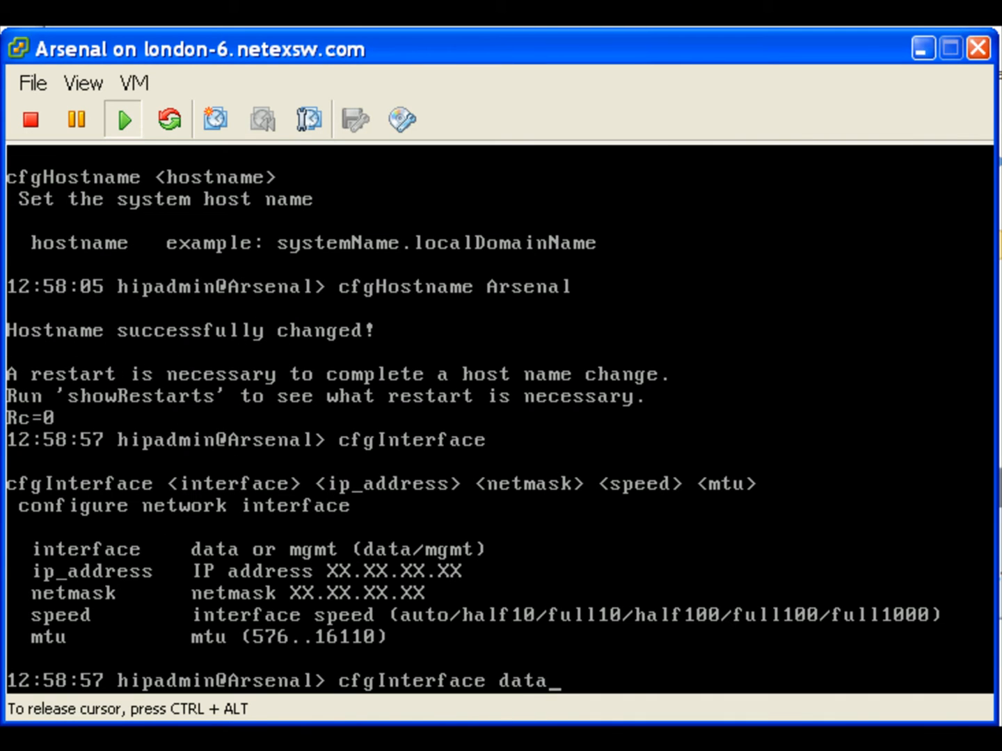
pyautogui.write('10.1.6.')
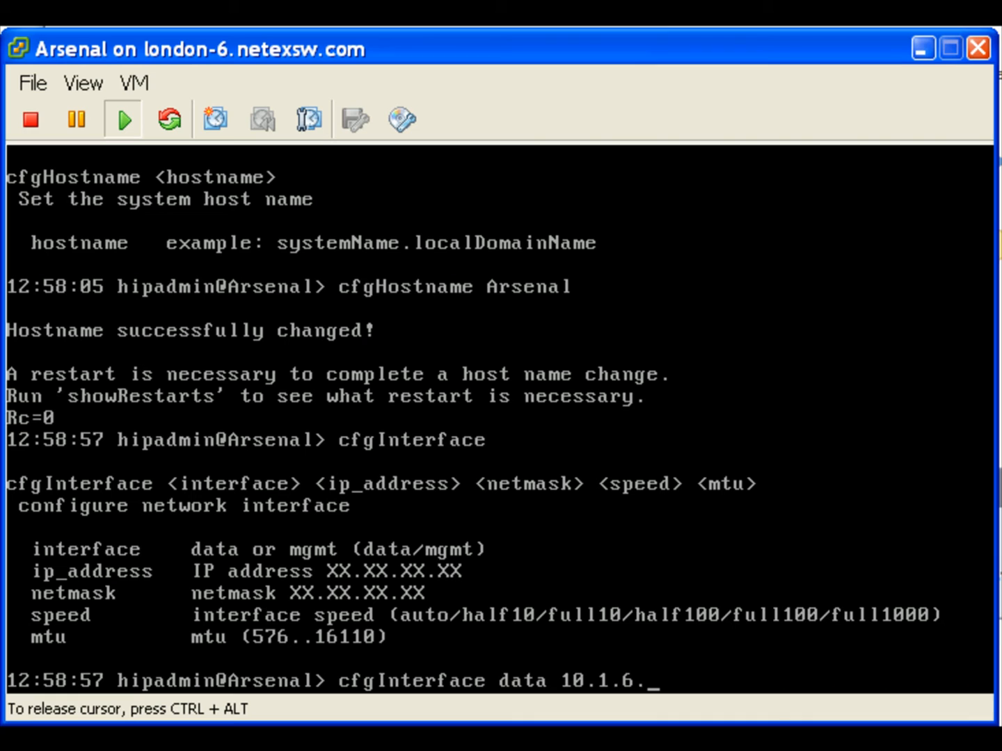
pyautogui.write('235')
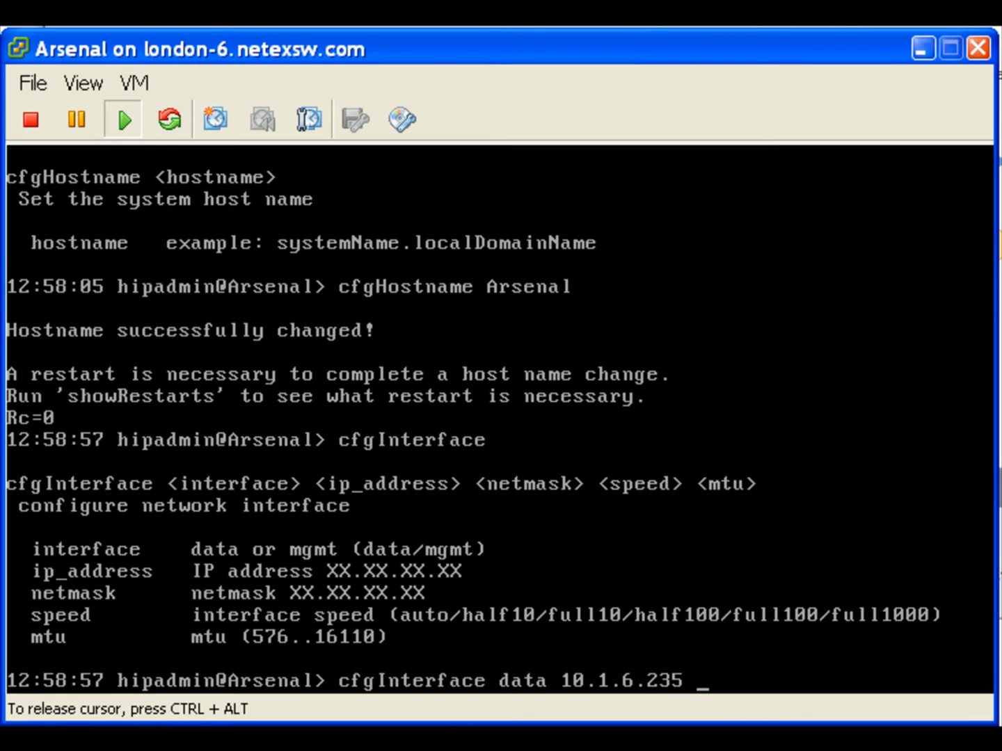
pyautogui.write('255.')
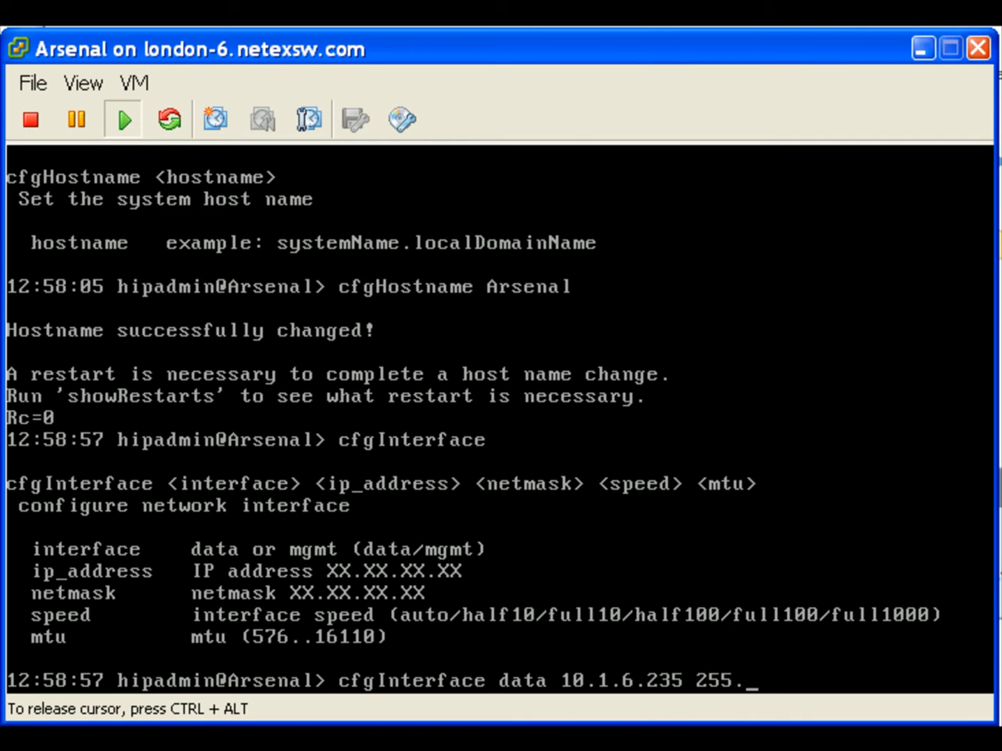
pyautogui.write('255.255.')
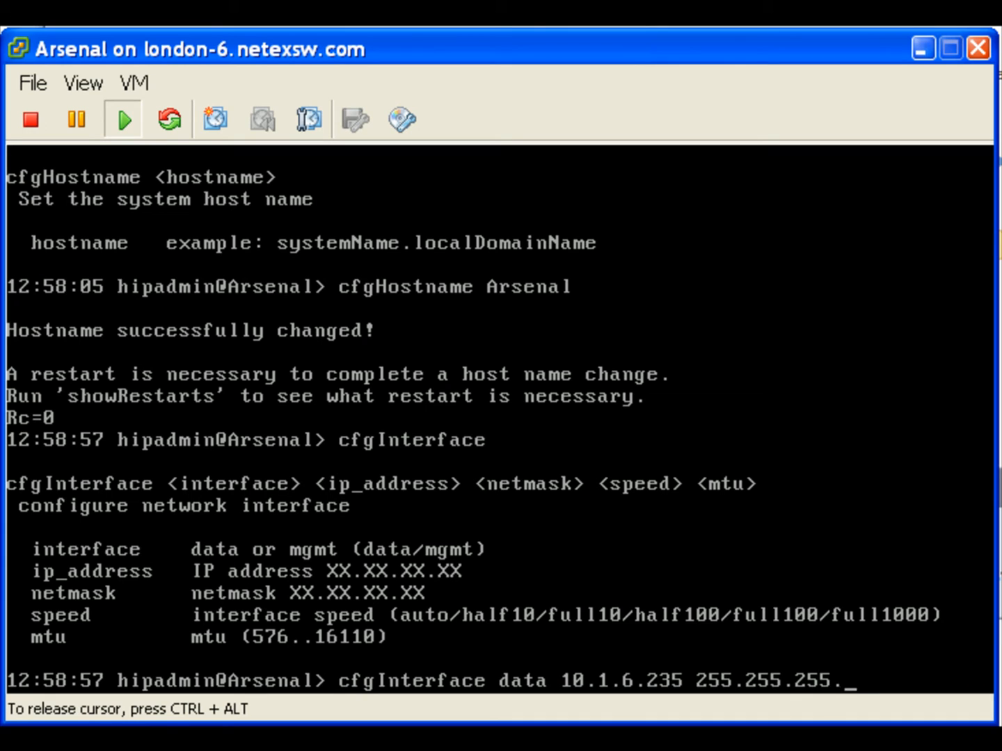
pyautogui.write('0 auto 1500')
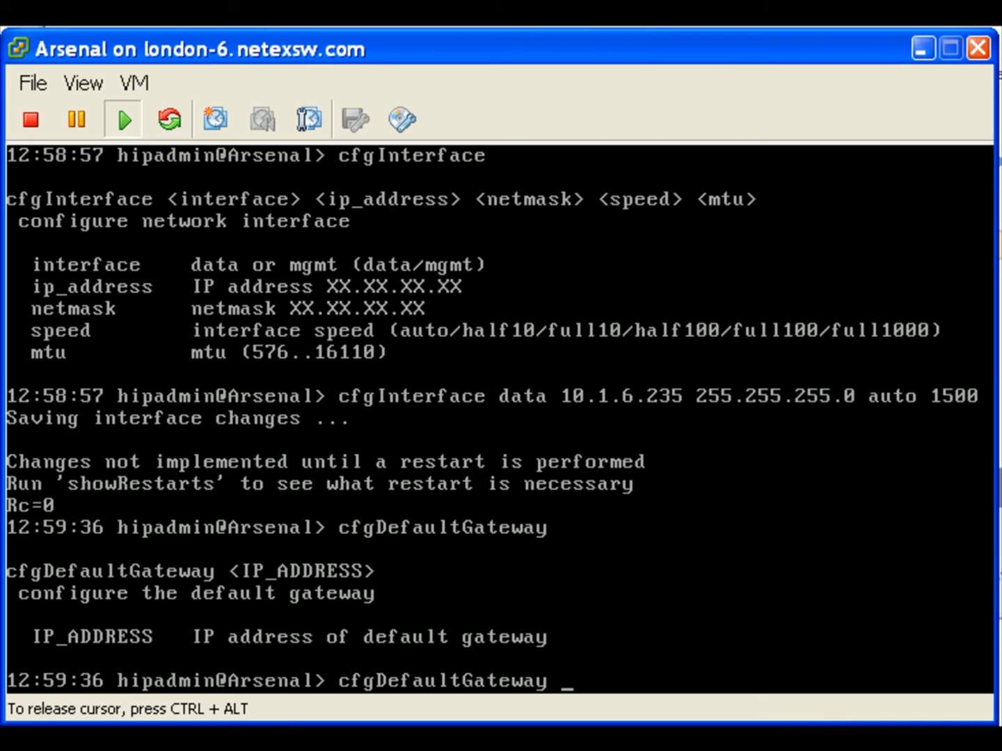
# - Set the default gateway to 10.1.6.50 with cfgDefaultGateway
pyautogui.write('10.1.')
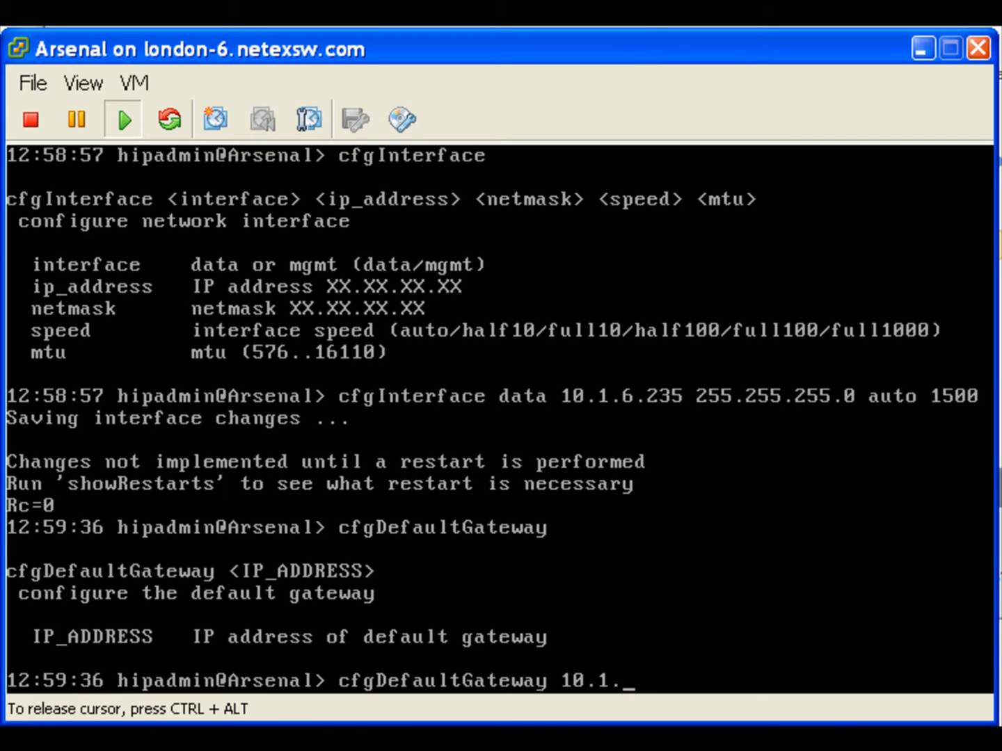
pyautogui.write('6.50')
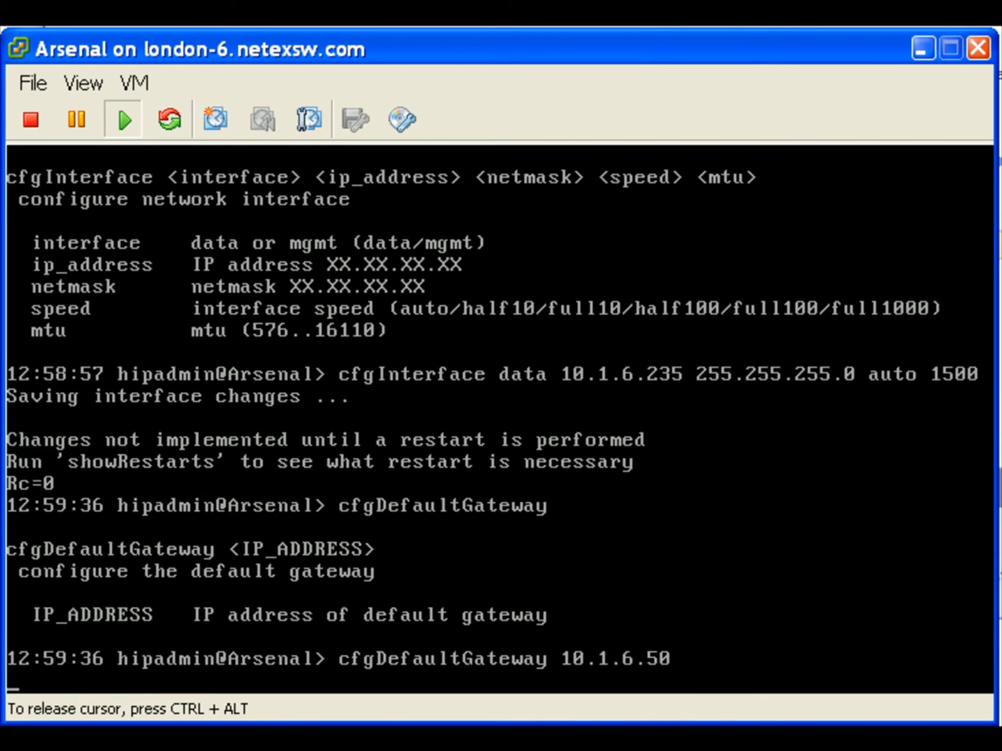
pyautogui.press('Return')
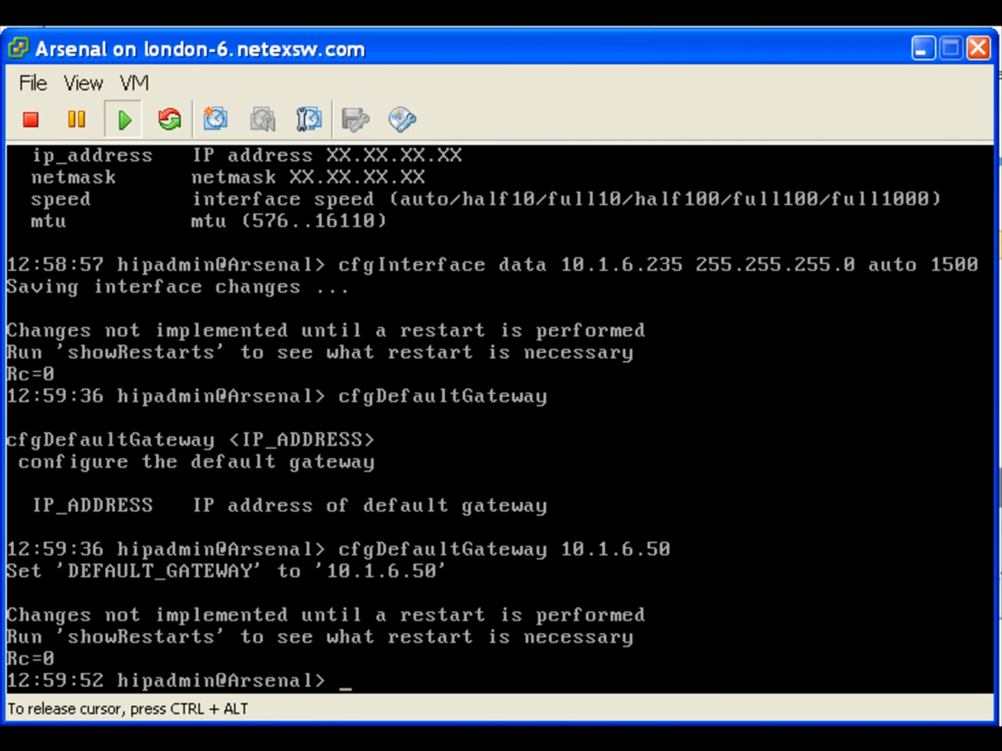
pyautogui.write('cfga')
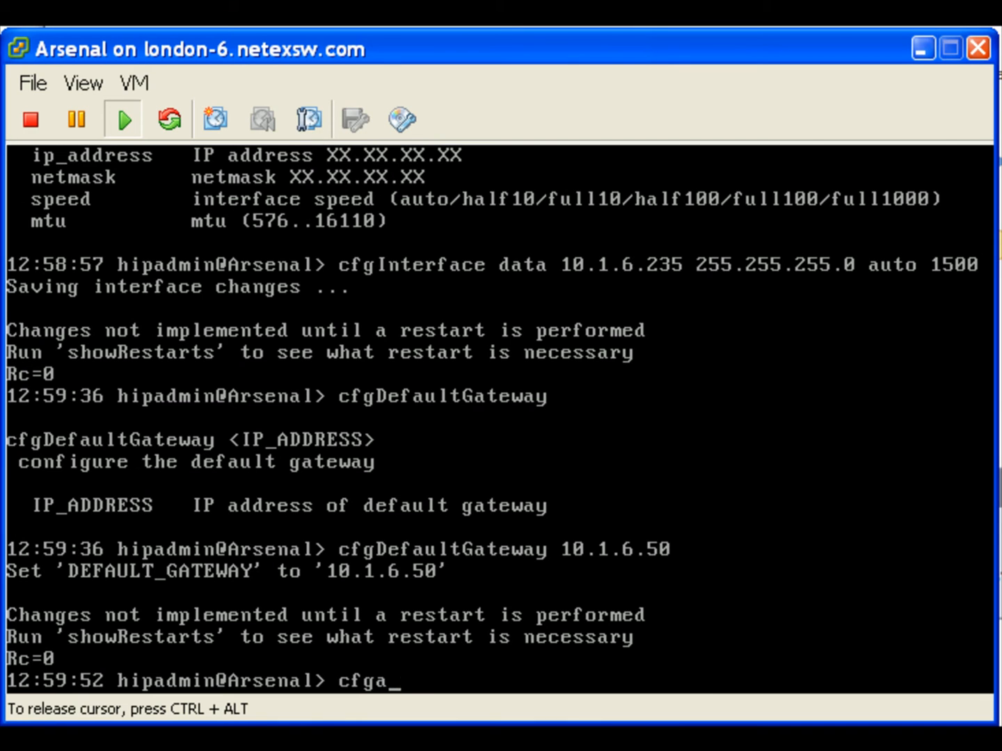
# - Enable https and then ping access on the data interface with cfgAccessOn
pyautogui.write('ccesson')
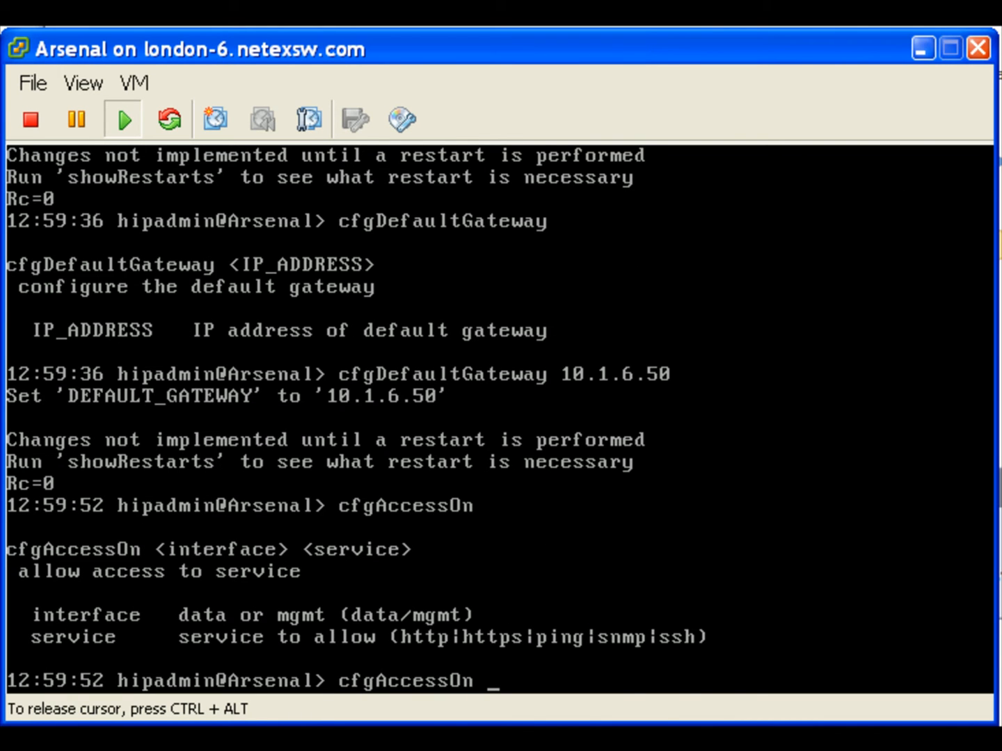
pyautogui.write('data')
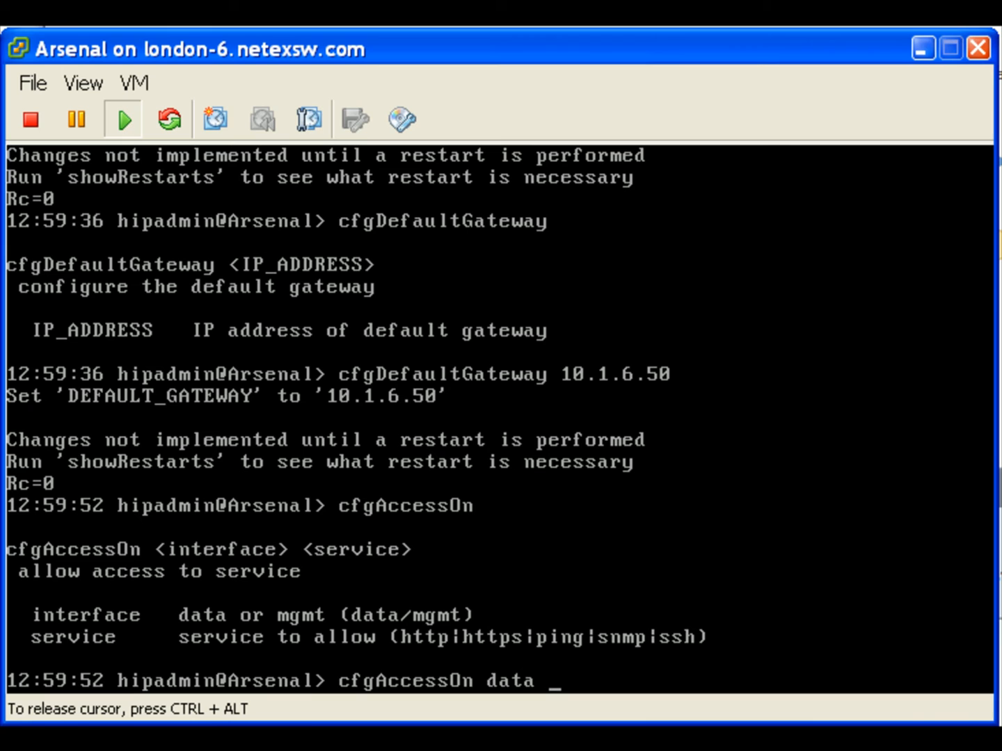
pyautogui.write('htt')
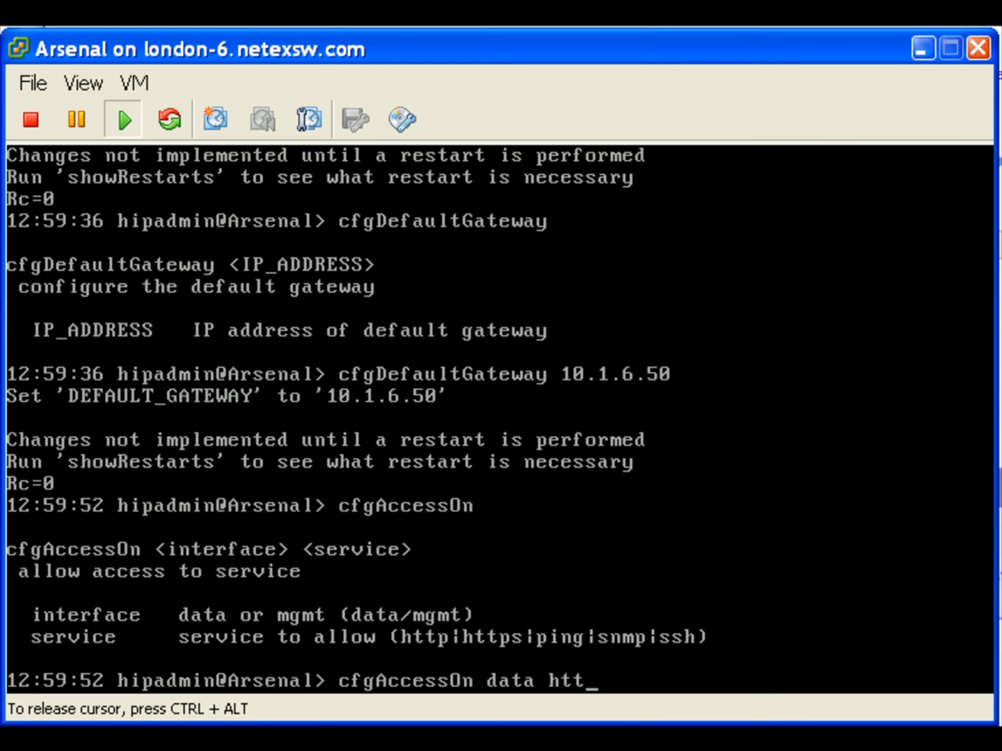
pyautogui.write('ps')
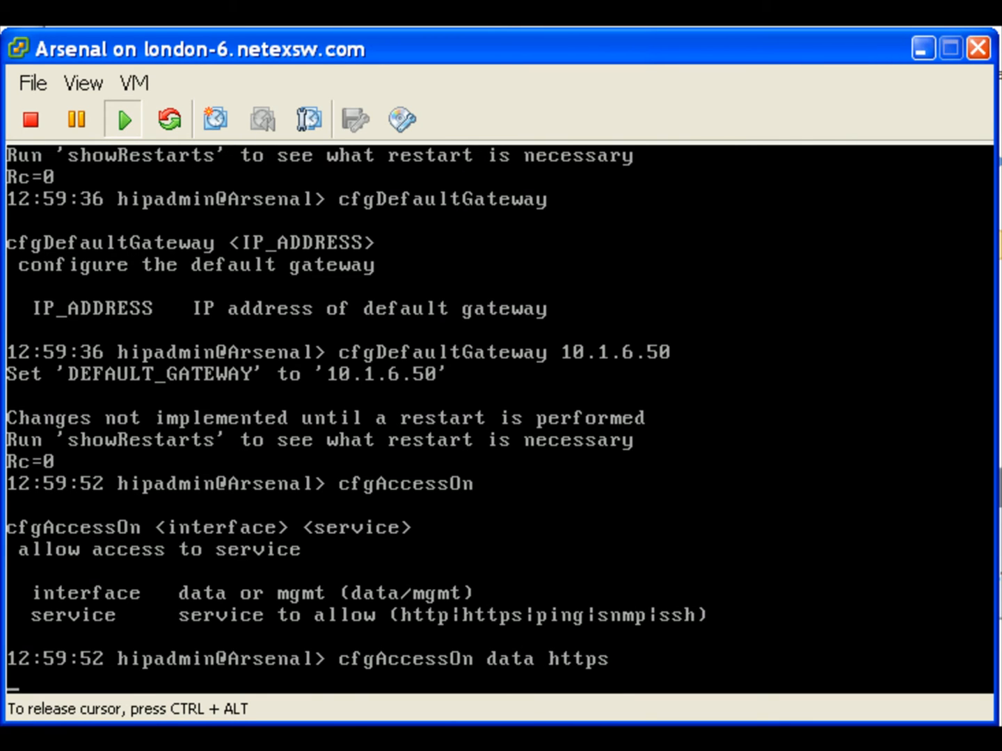
pyautogui.press('Return')
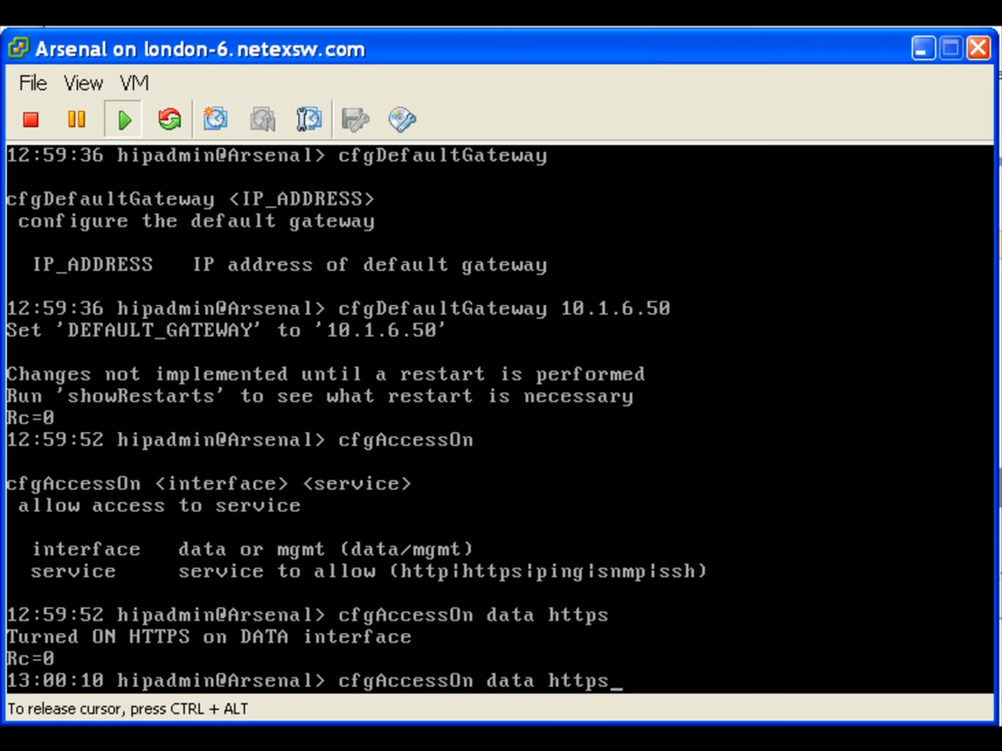
pyautogui.write('pi')
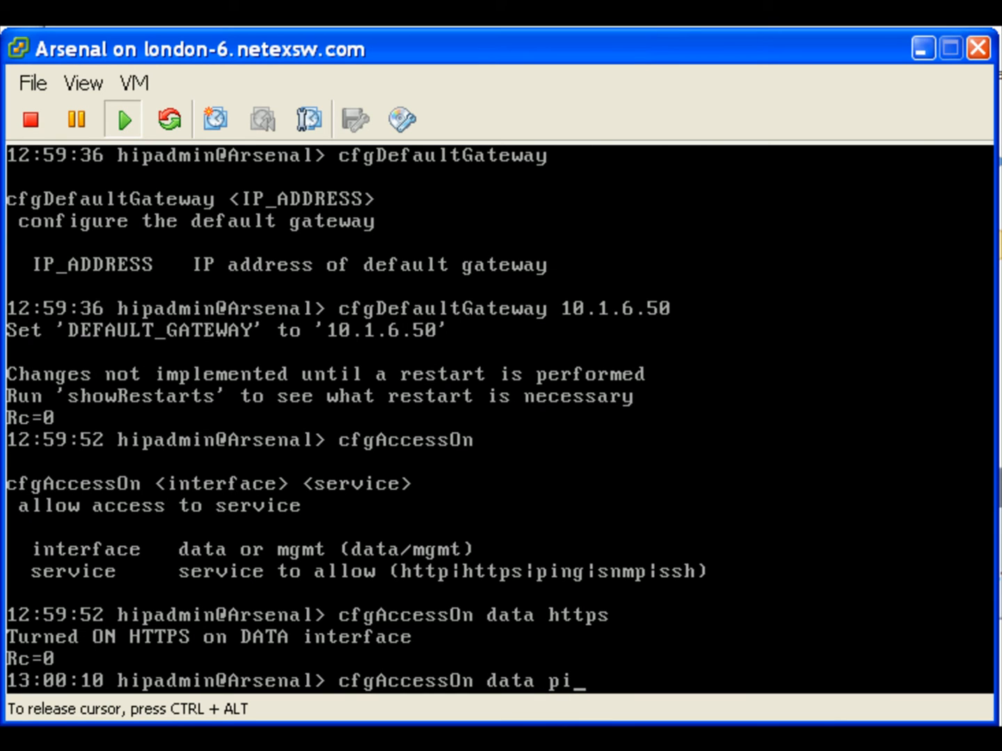
pyautogui.write('ng')
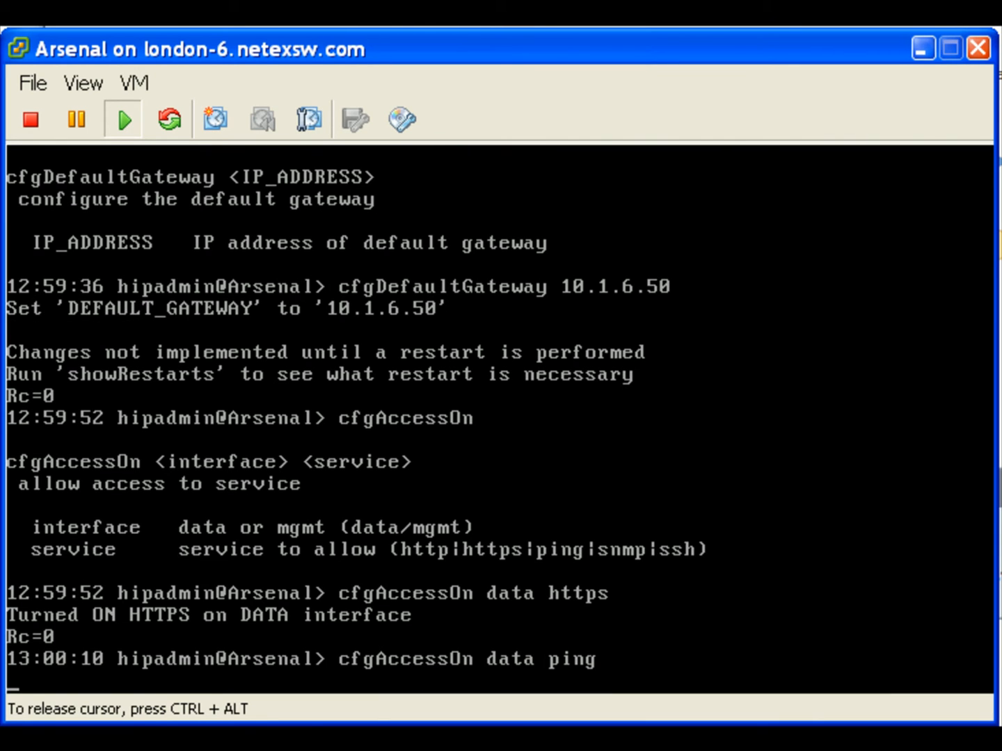
pyautogui.press('Return')
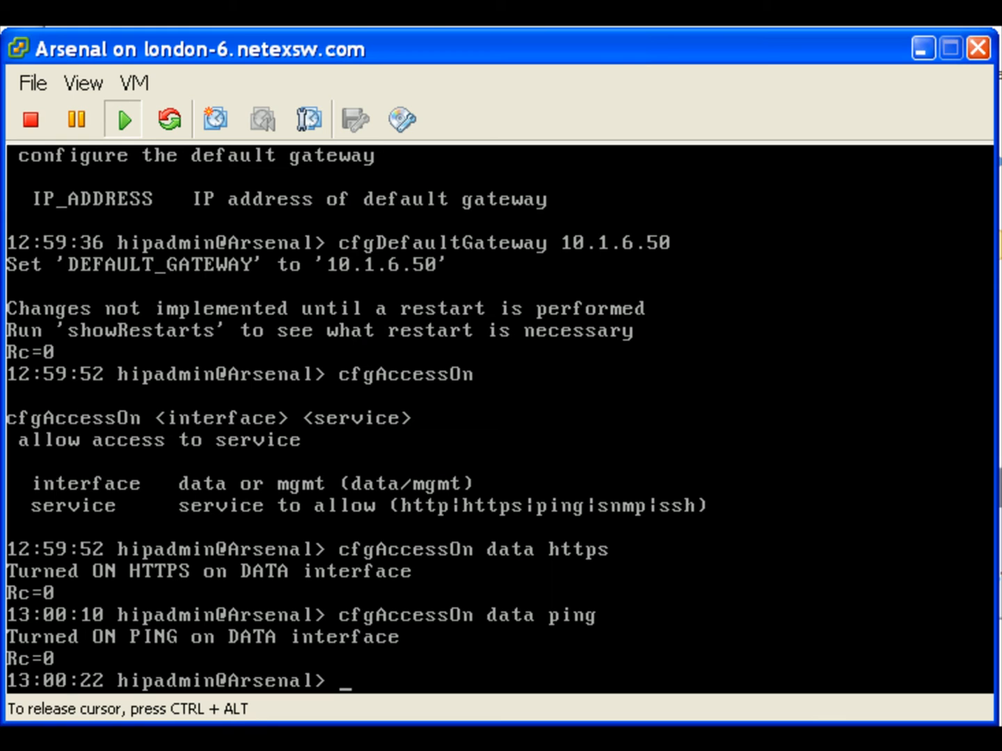
# - List the required restarts with showRestarts, then reboot the appliance
pyautogui.write('show')
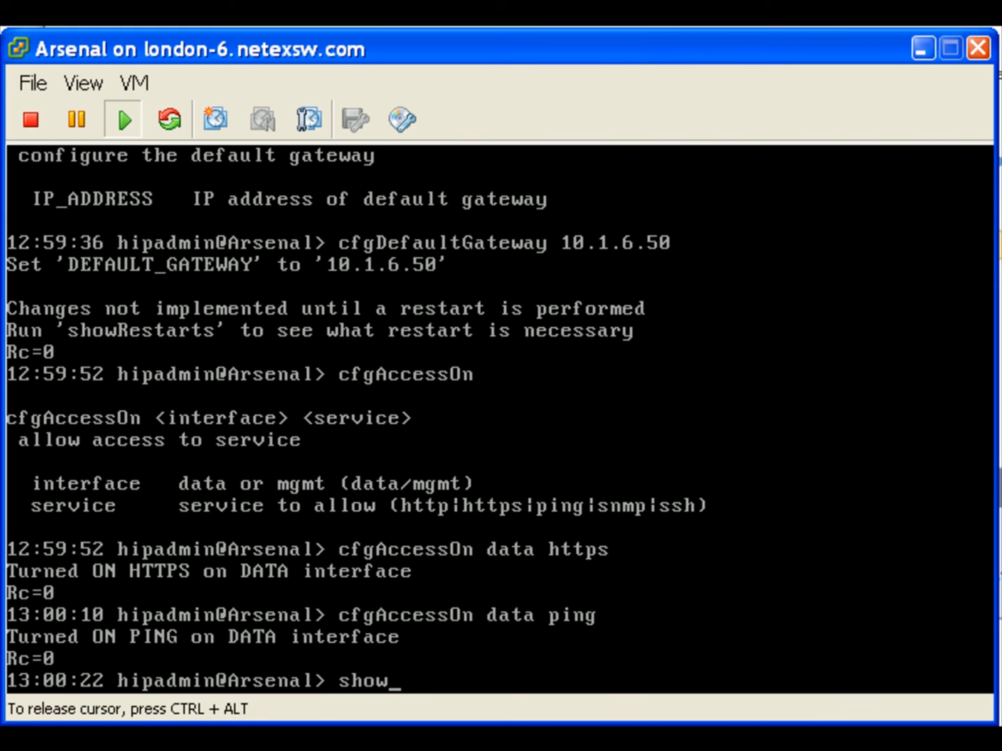
pyautogui.write('Restarts')
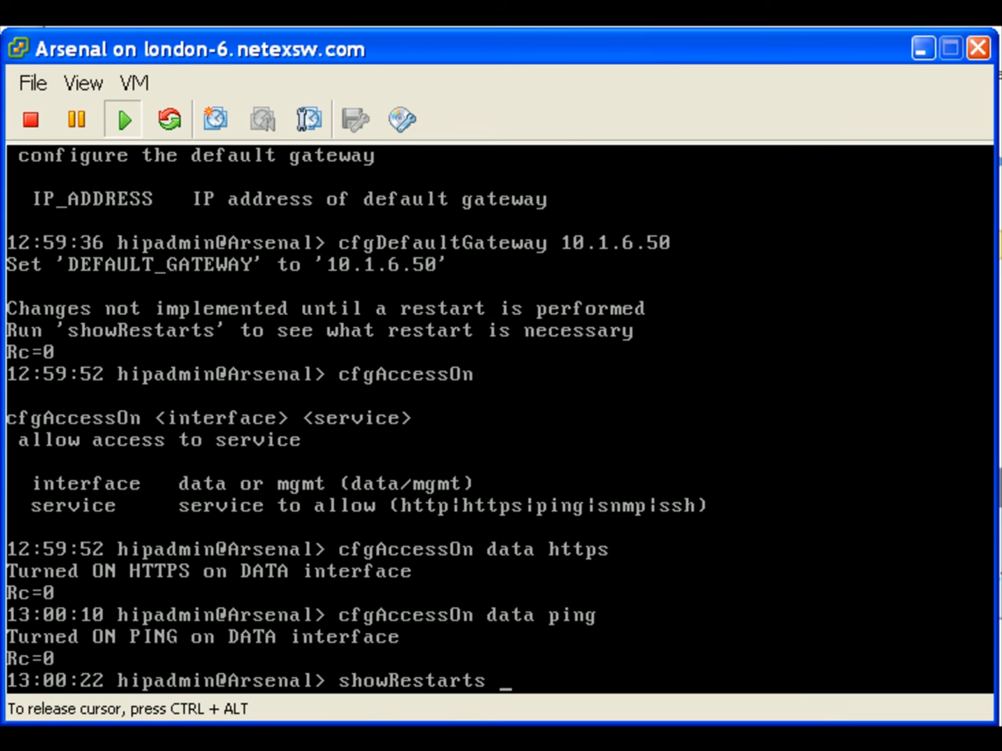
pyautogui.press('Return')
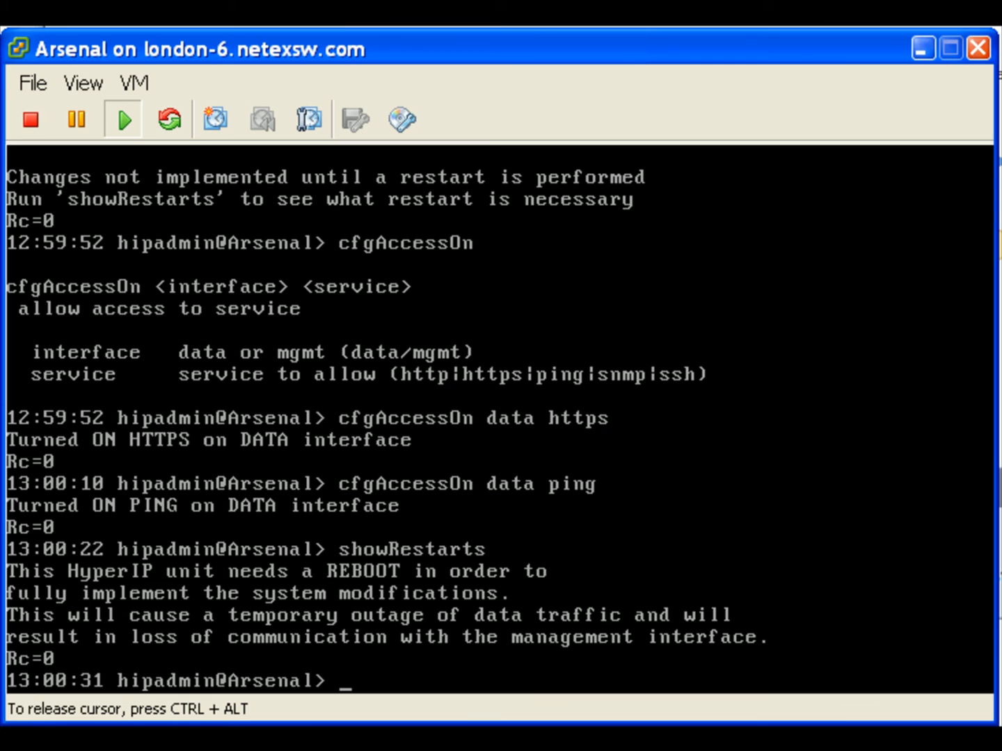
pyautogui.write('reboot')
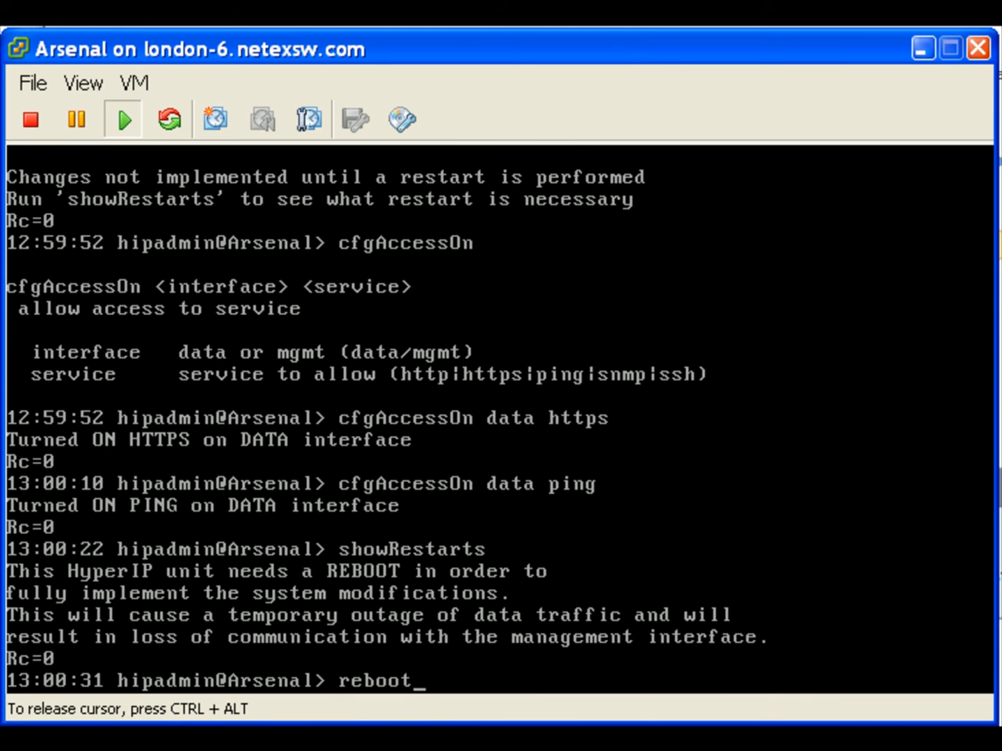
pyautogui.press('Return')
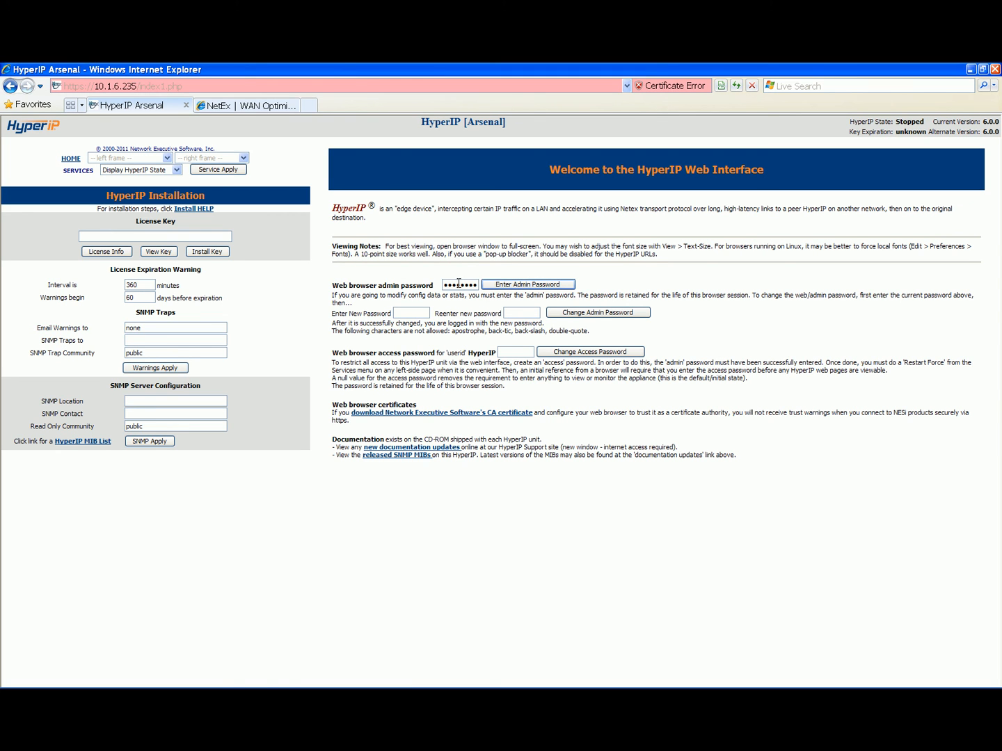
pyautogui.moveTo(527, 284)
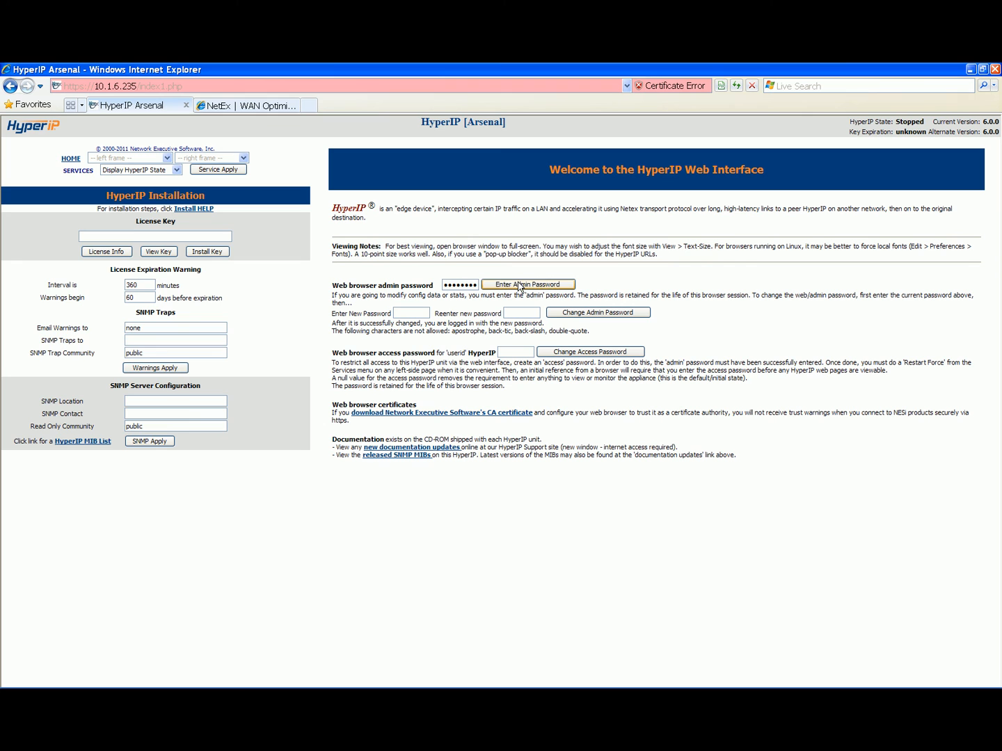
# - Log in to Arsenal's HyperIP web interface with the admin password, then switch to the NetEx website
pyautogui.click(527, 285)
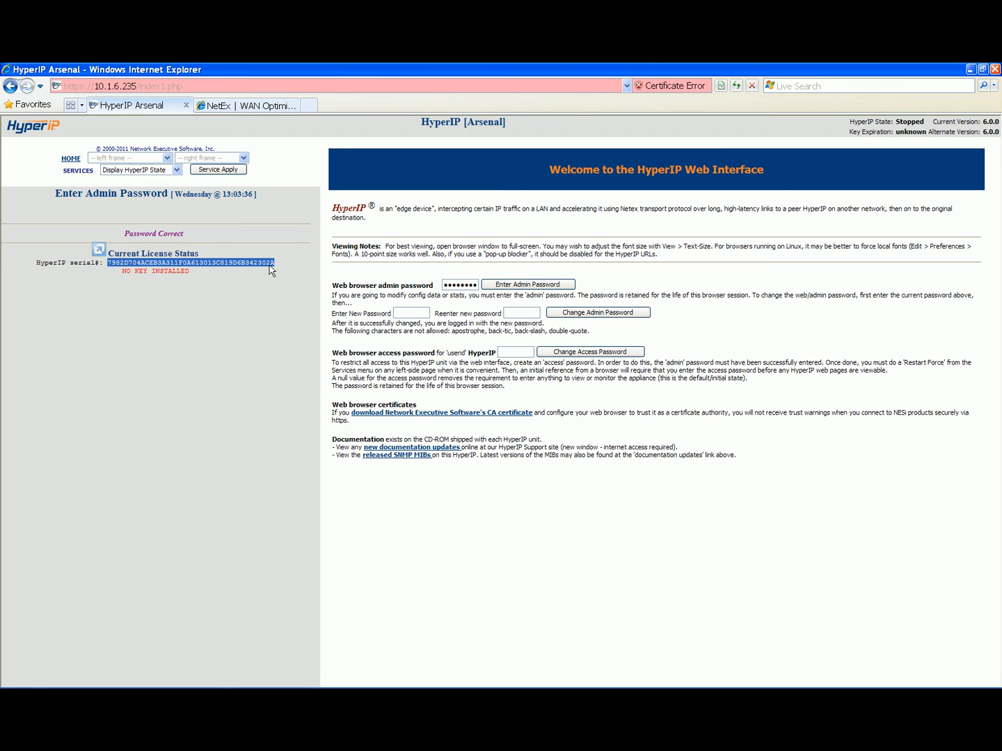
pyautogui.moveTo(270, 268)
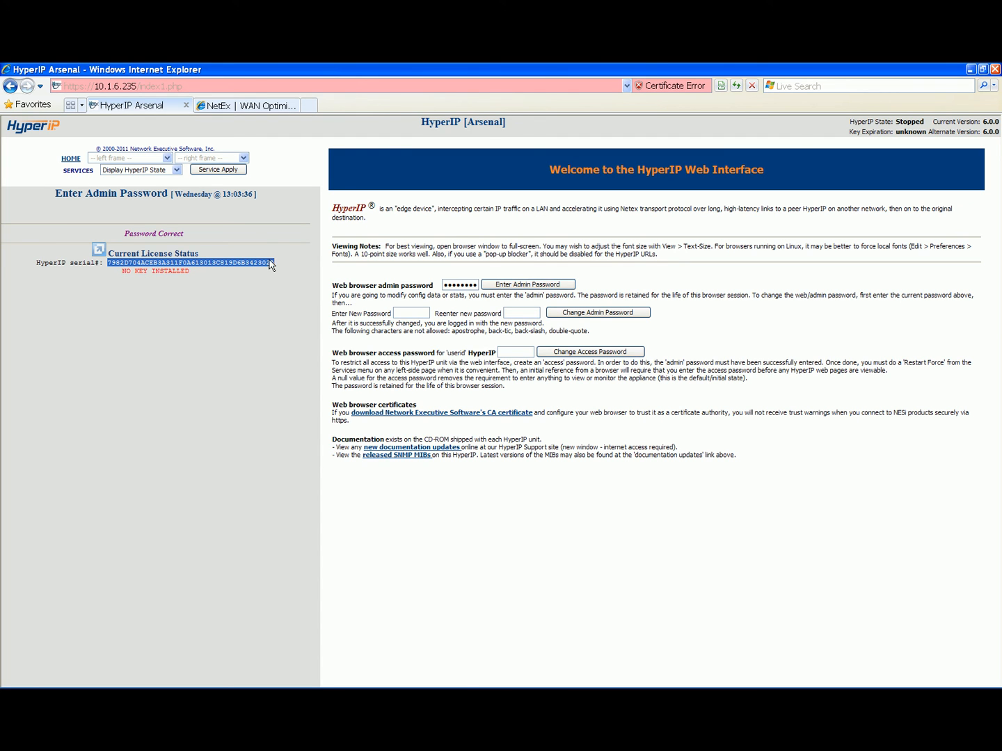
pyautogui.click(247, 105)
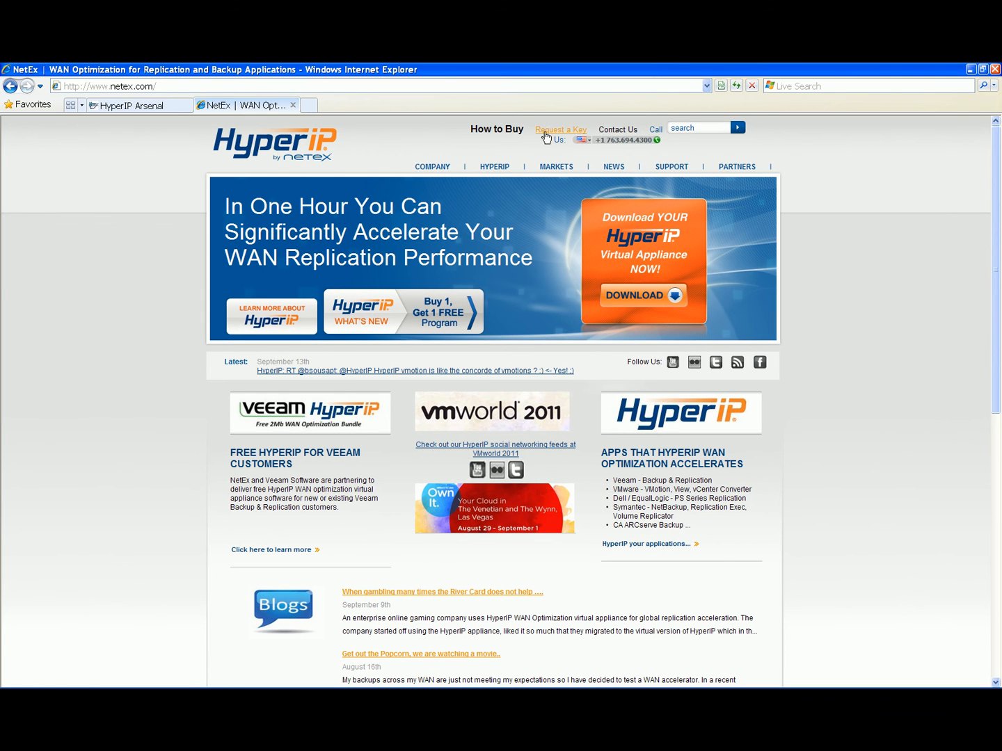
pyautogui.moveTo(560, 129)
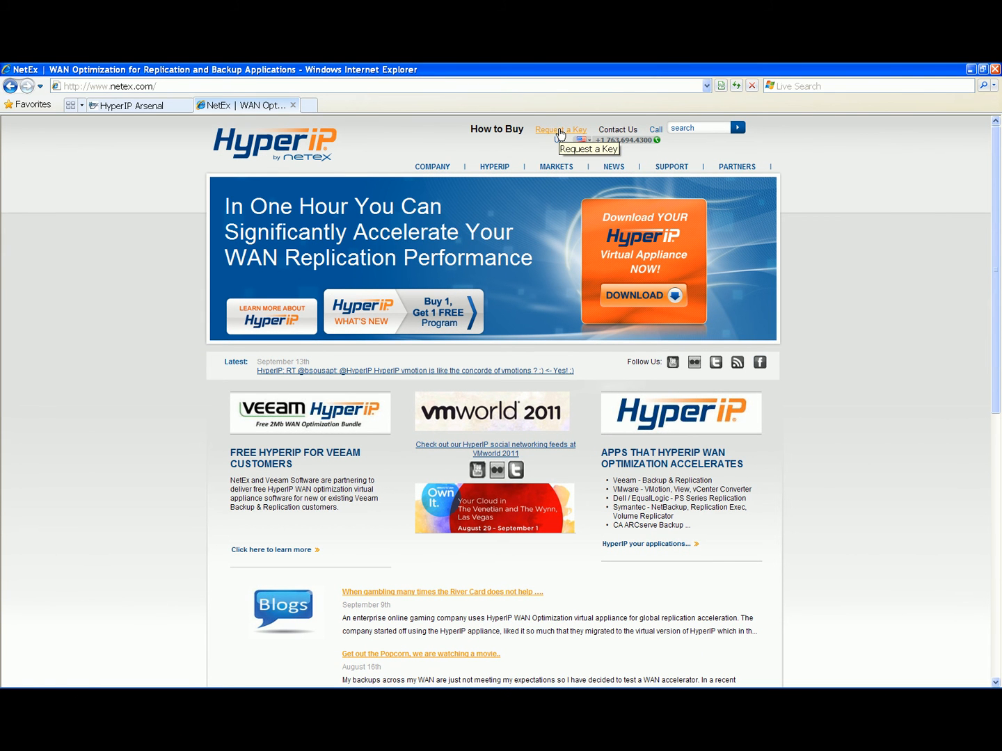
# - Bring up the HyperIP 'Request a Key' form on netex.com
pyautogui.click(561, 129)
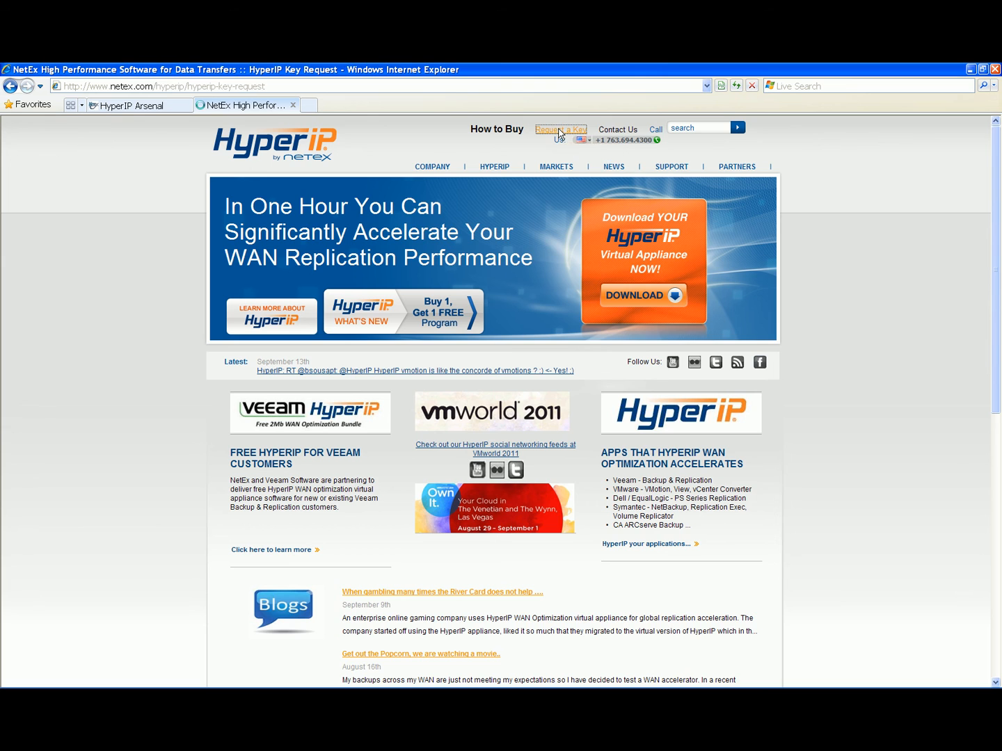
pyautogui.click(560, 130)
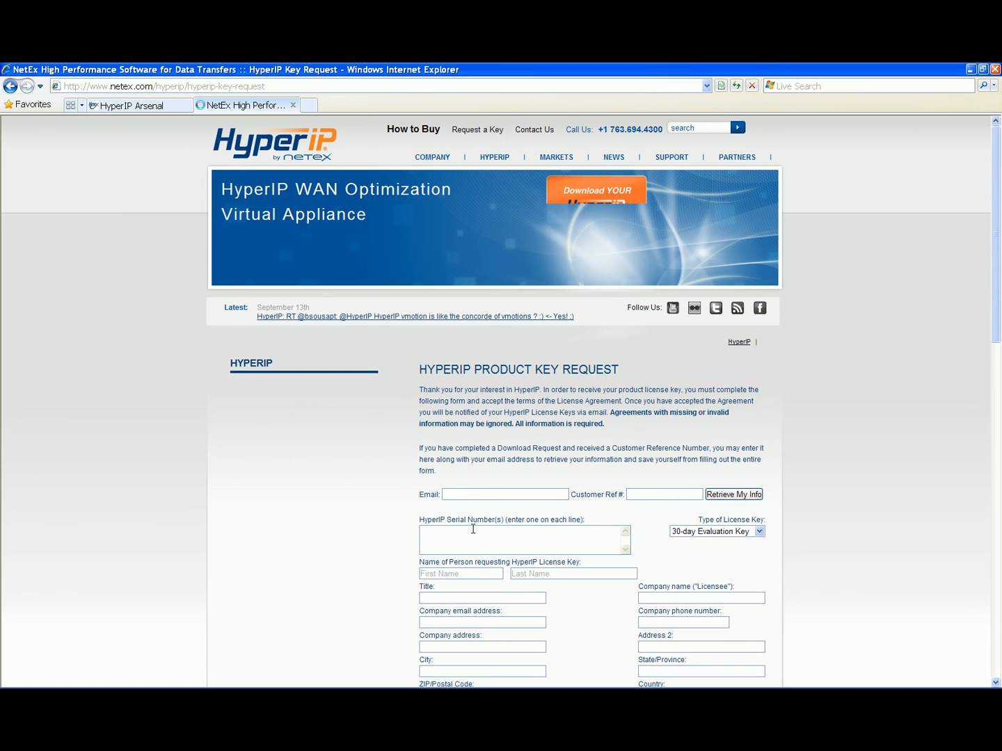
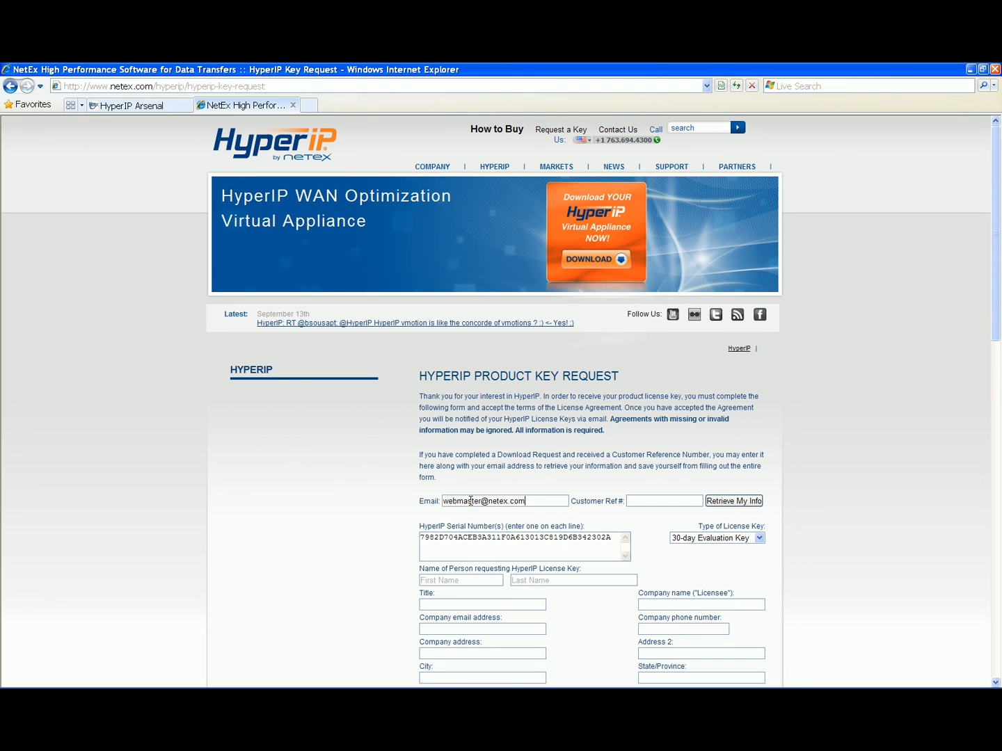
pyautogui.click(663, 500)
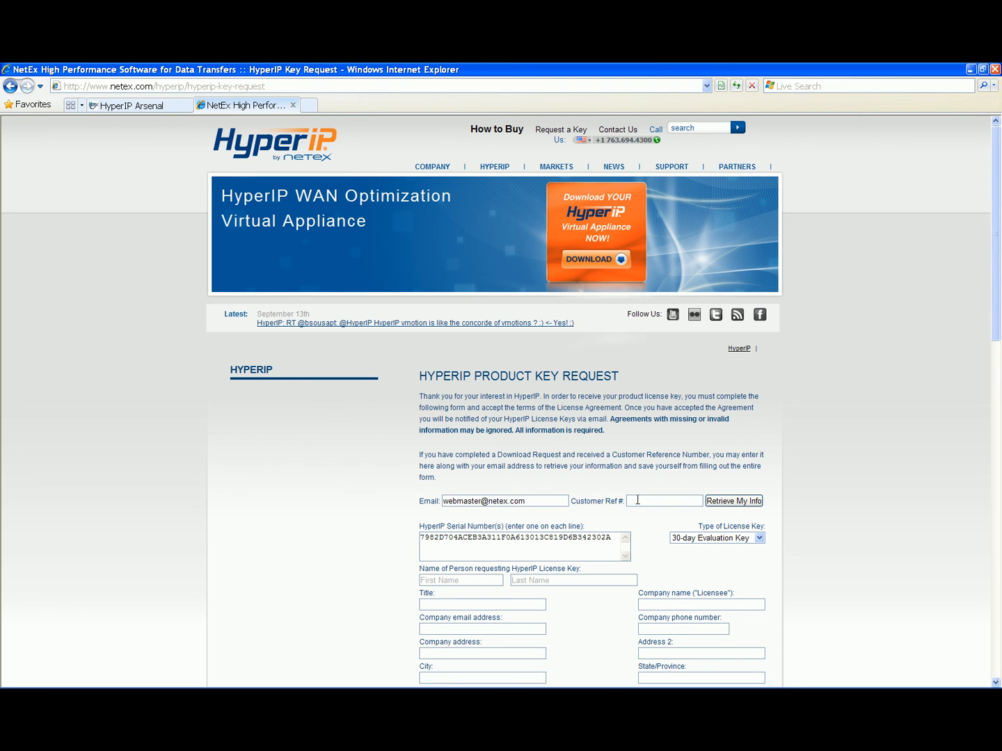
pyautogui.write('c8cc61f2a920')
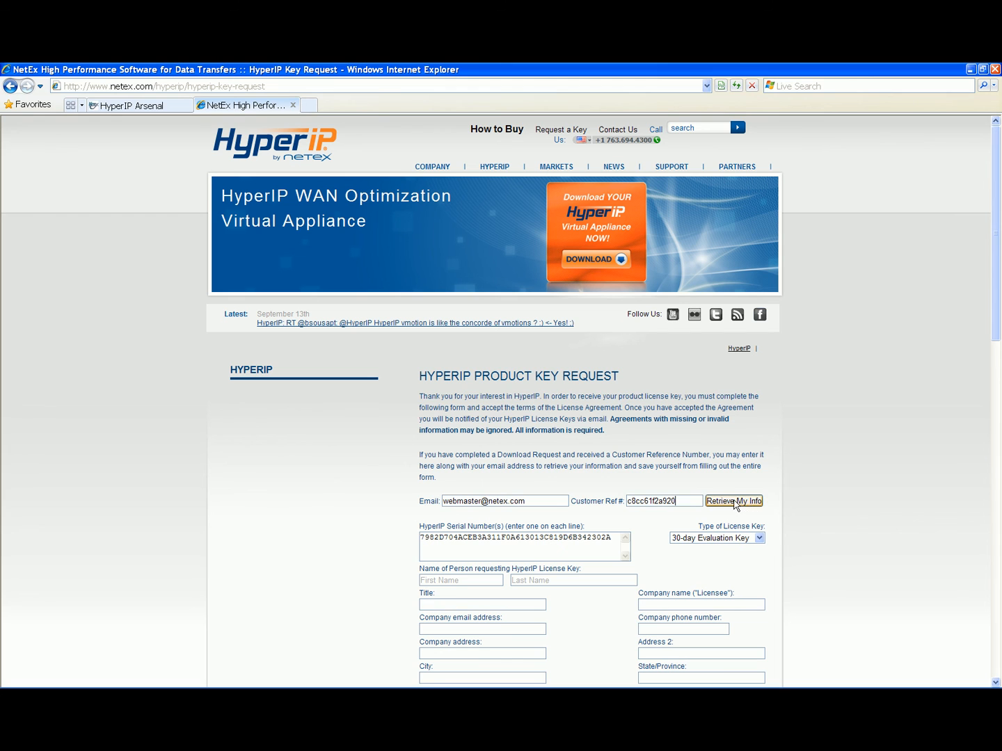
# - Retrieve the saved contact details into the form and keep the 30-day Evaluation Key type
pyautogui.click(733, 501)
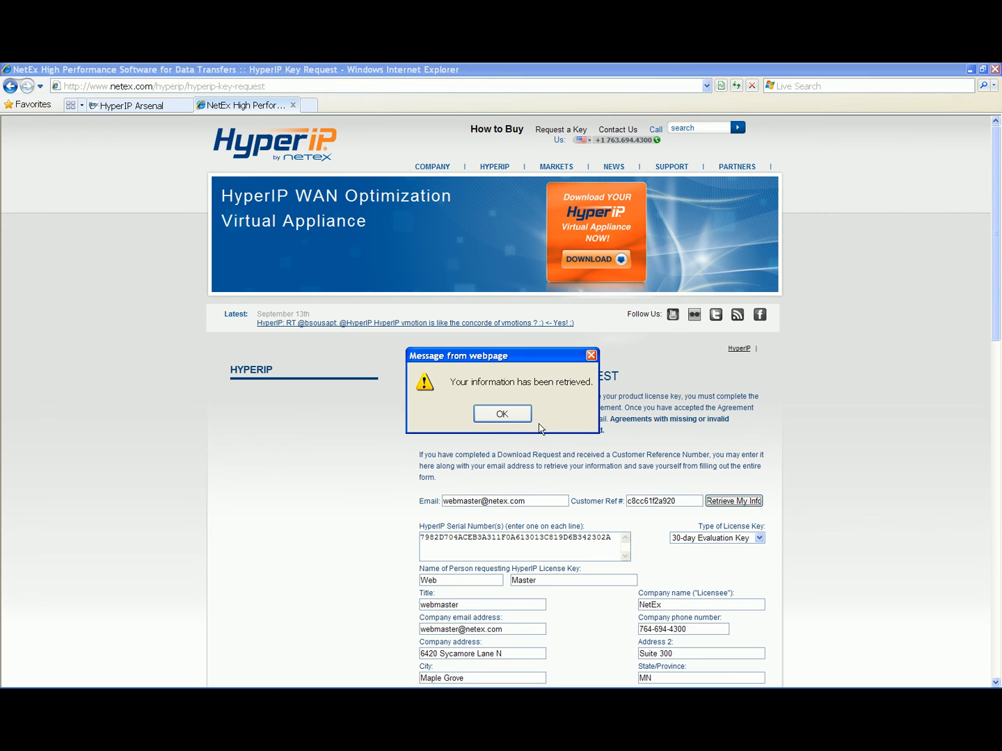
pyautogui.click(502, 413)
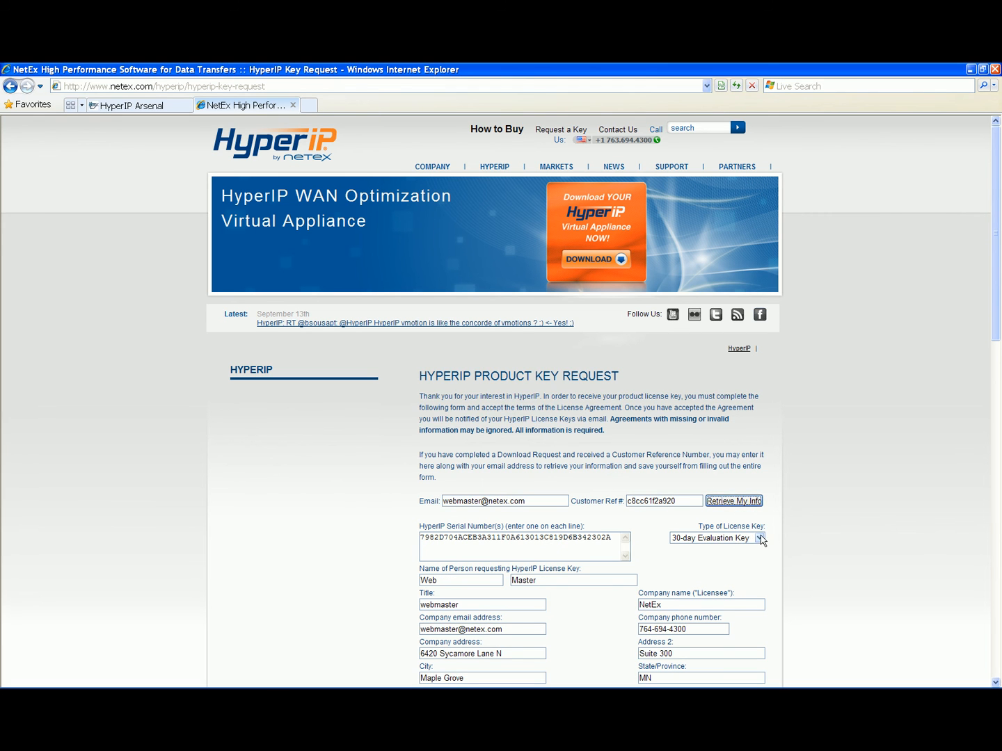
pyautogui.click(716, 538)
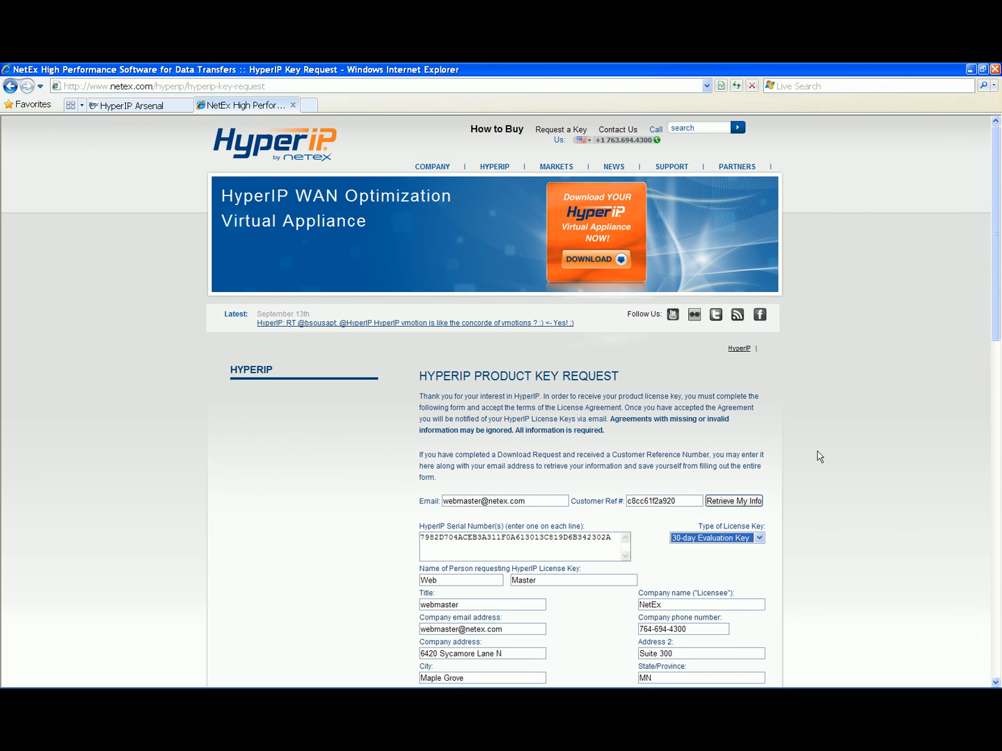
pyautogui.scroll(-3)
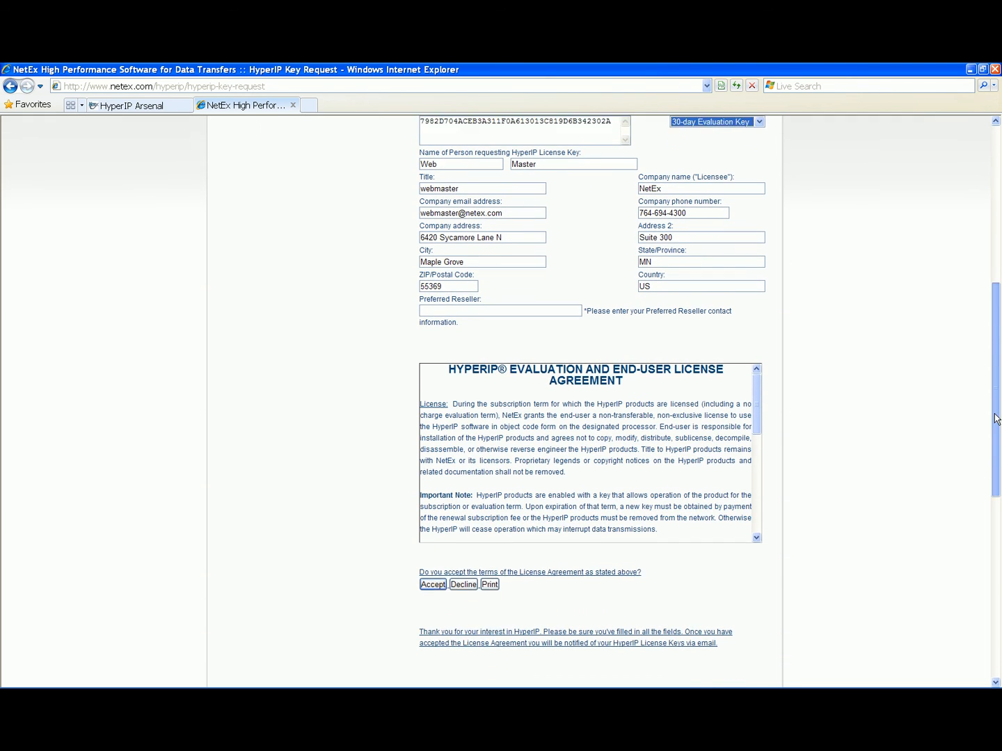
# - Accept the NetEx license agreement to submit the request, then return to the Arsenal interface
pyautogui.scroll(-3)
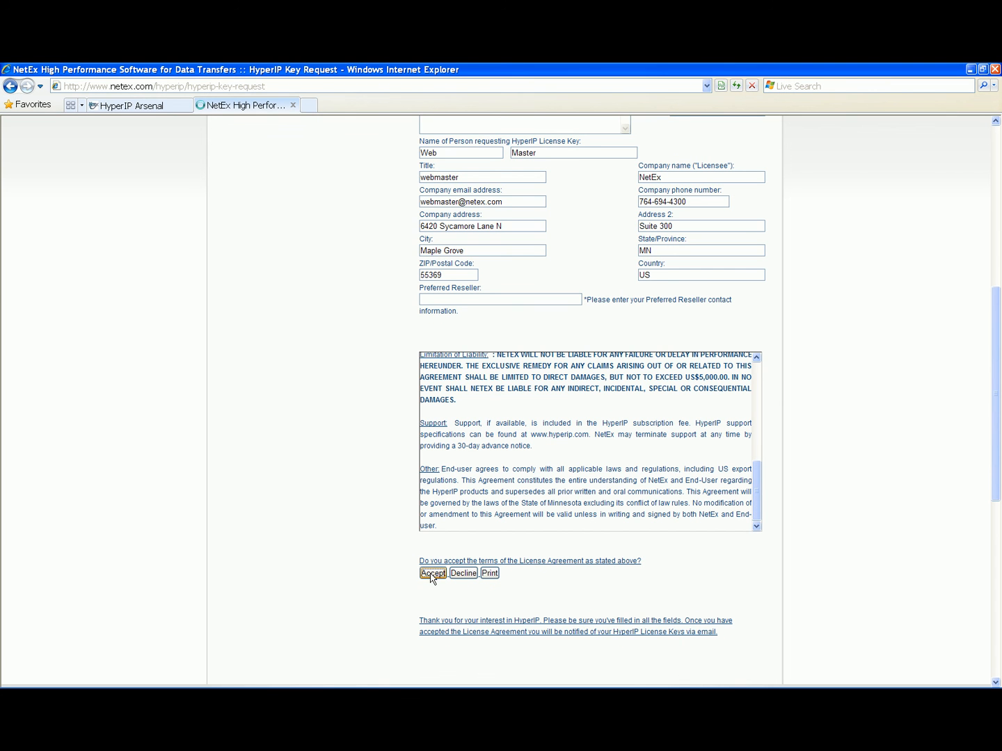
pyautogui.click(432, 573)
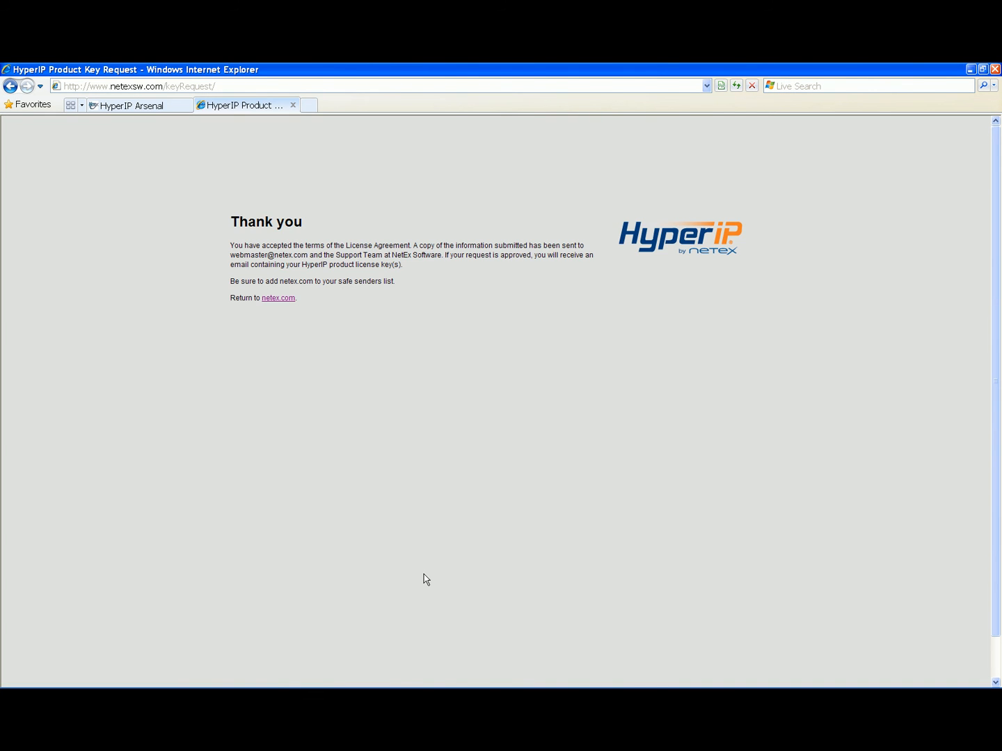
pyautogui.click(136, 105)
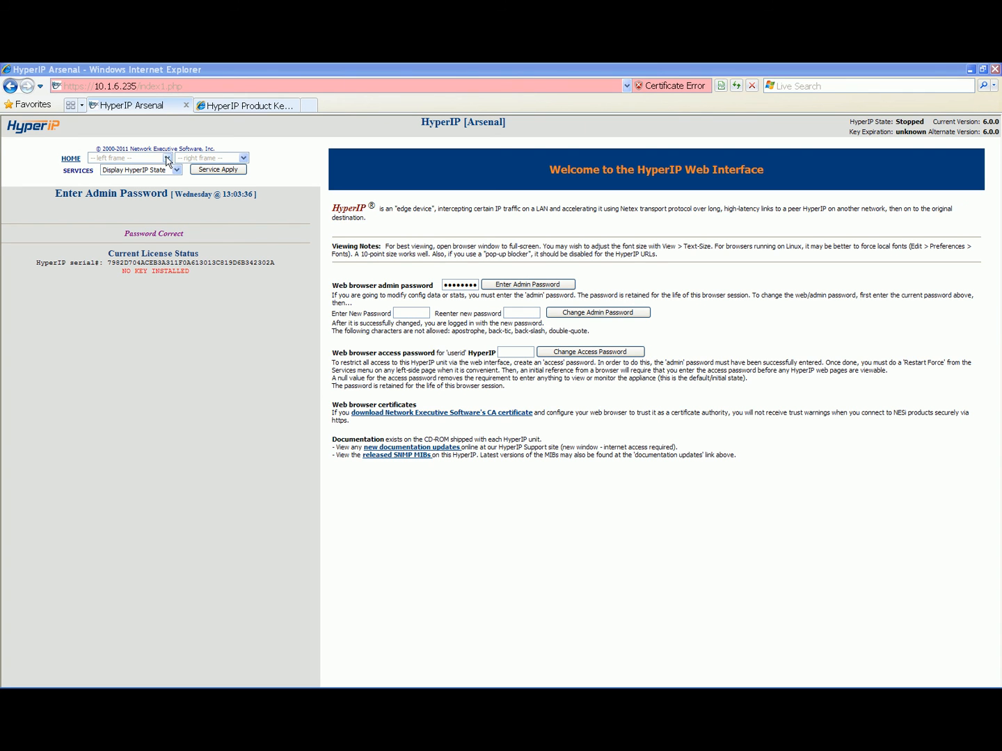
pyautogui.click(132, 169)
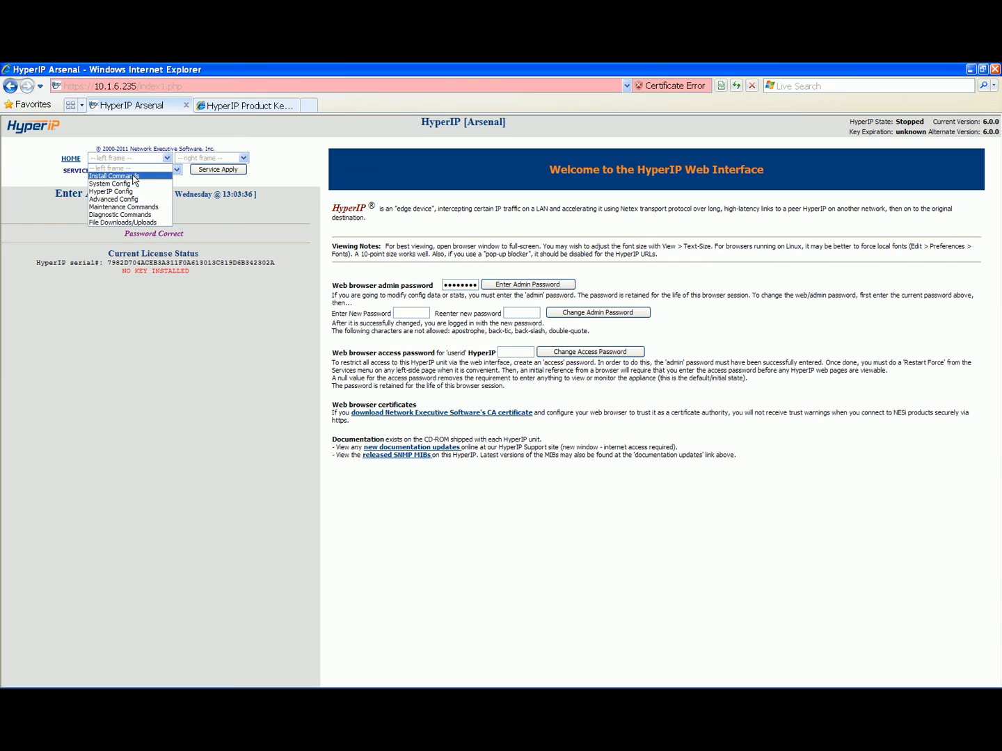
pyautogui.click(115, 175)
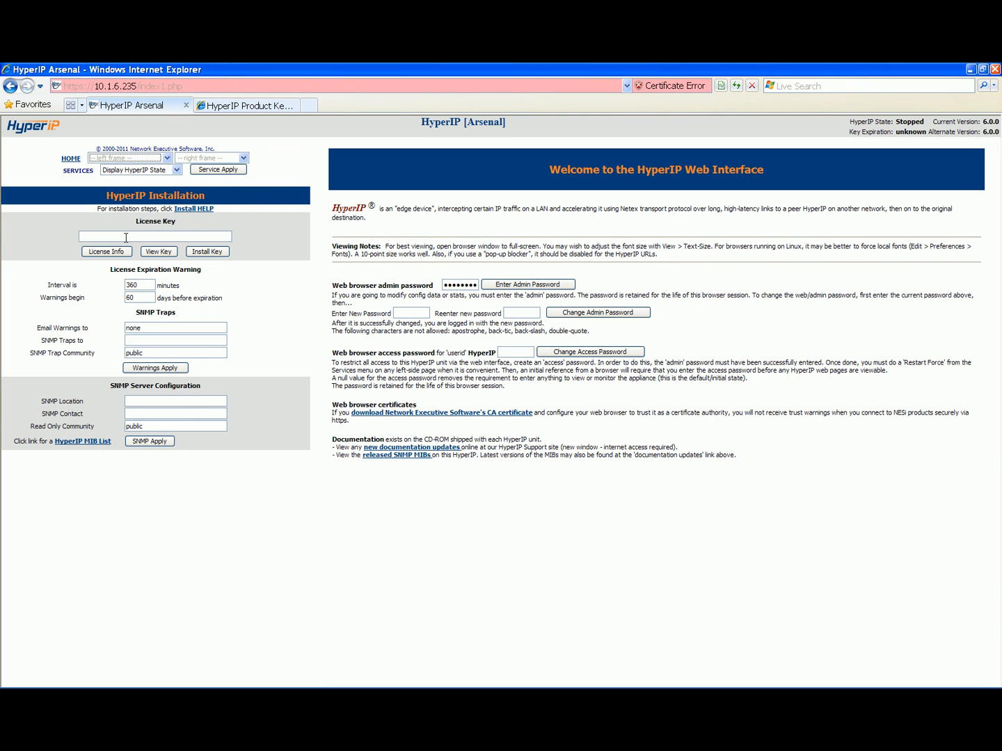
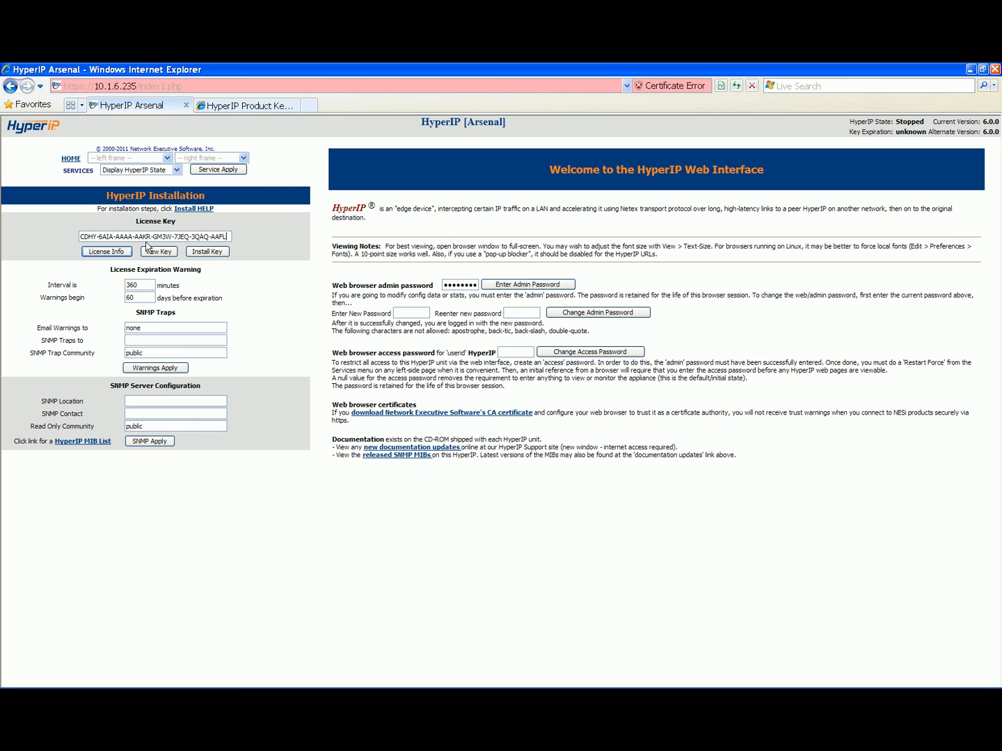
pyautogui.click(206, 251)
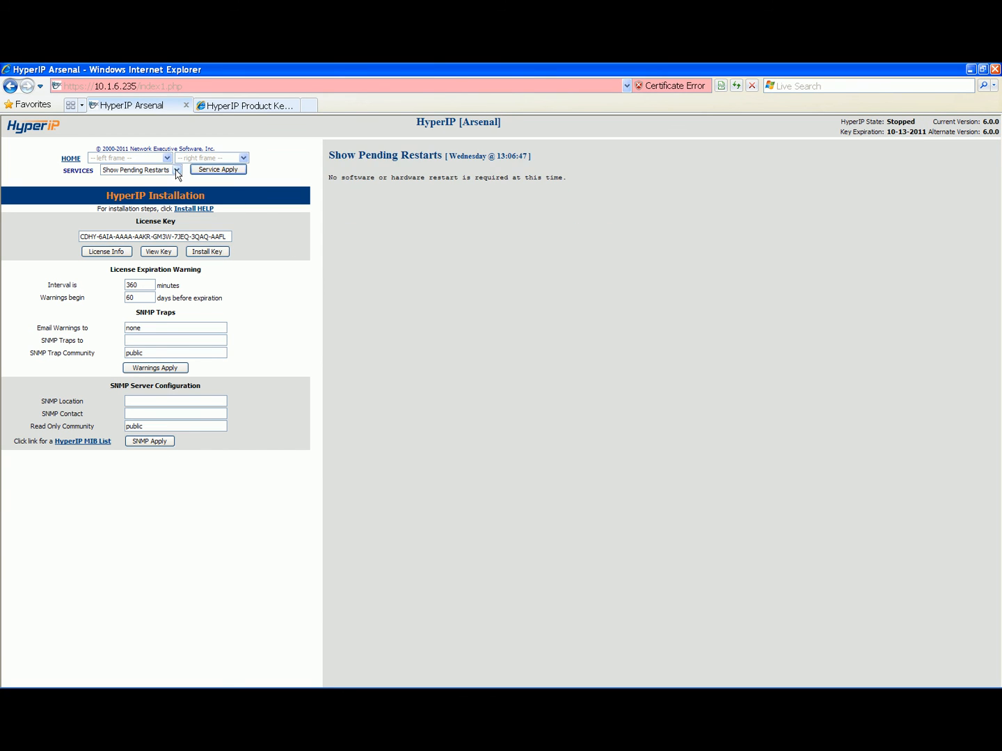
# - Apply and confirm the Restart Force service command on Arsenal
pyautogui.click(176, 170)
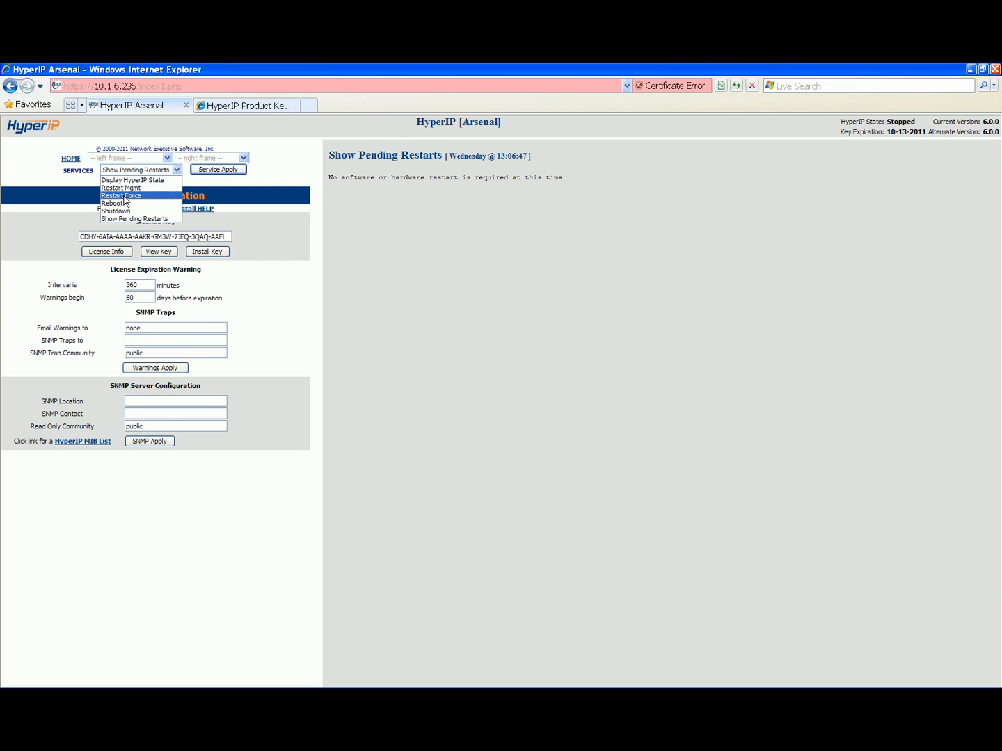
pyautogui.click(121, 195)
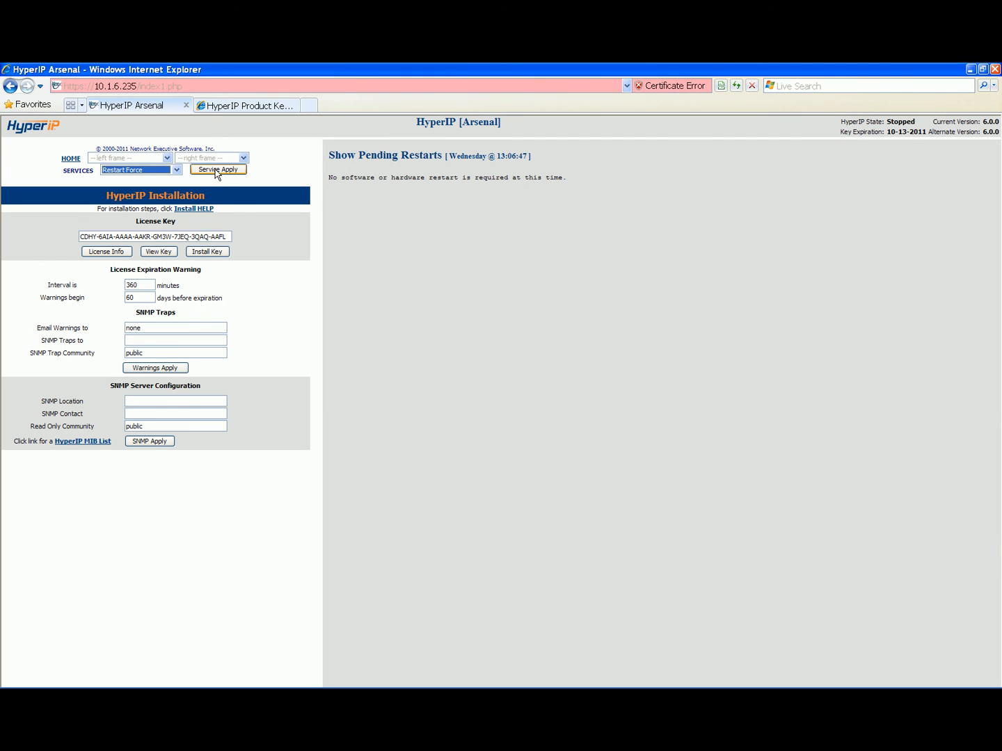
pyautogui.click(217, 169)
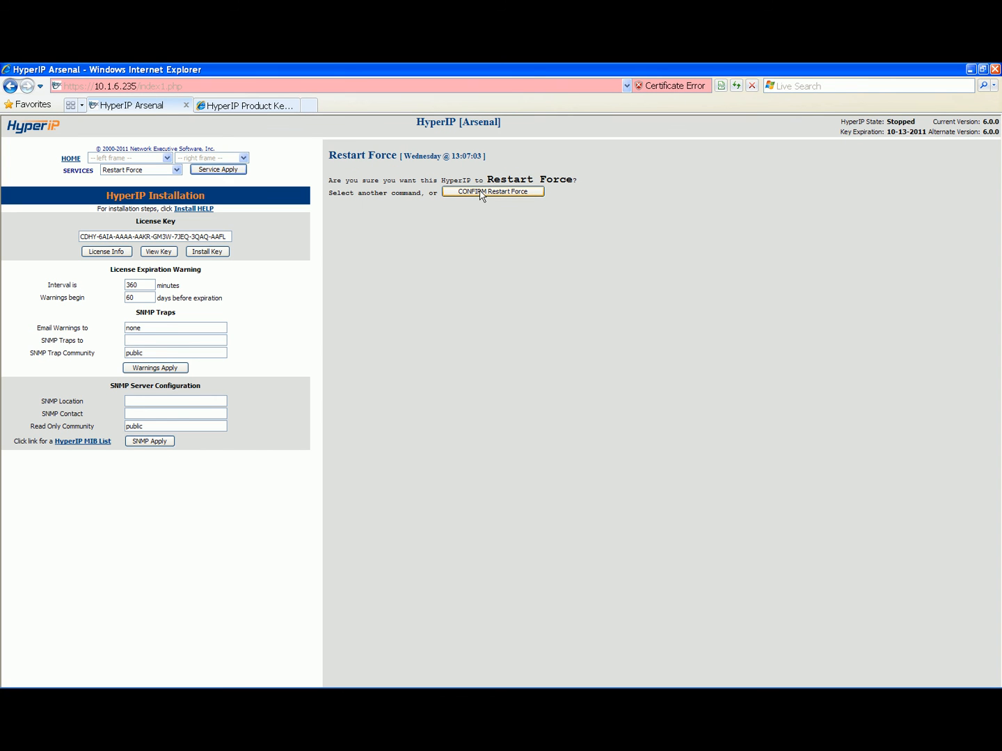
pyautogui.click(492, 191)
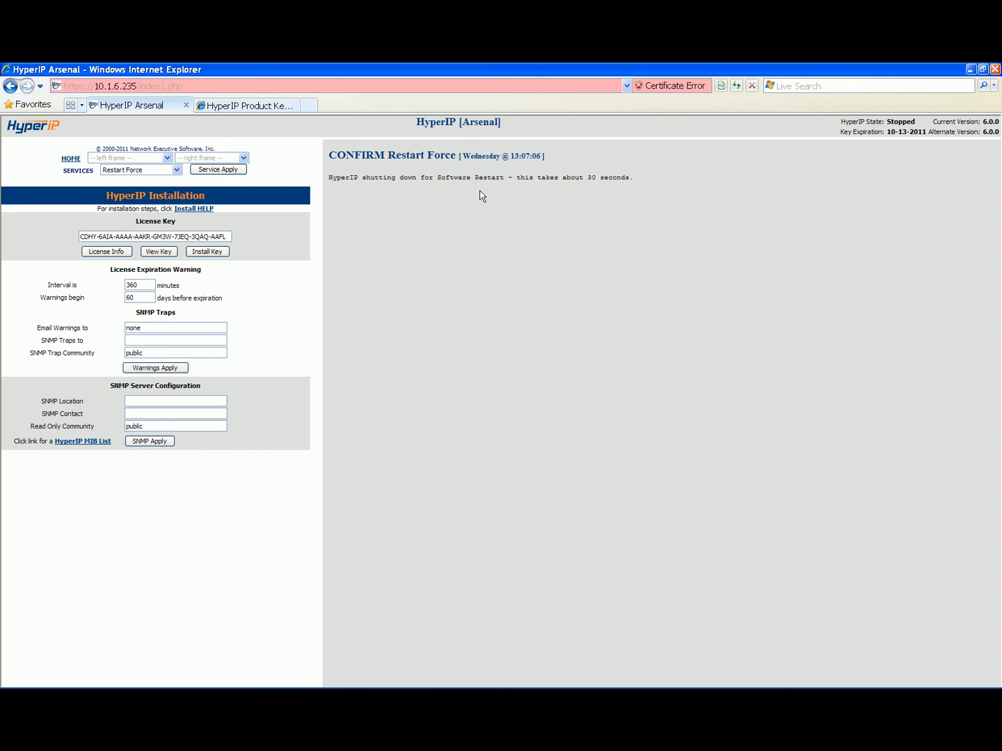